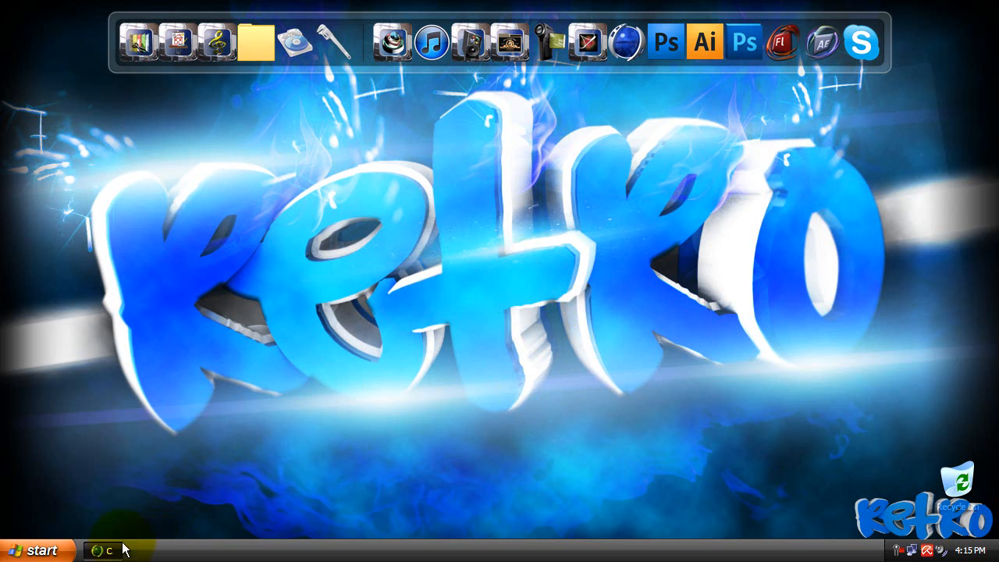
- Bring Cinema 4D to the front with an empty untitled scene
{"action": "left_click", "coordinate": [102, 550]}
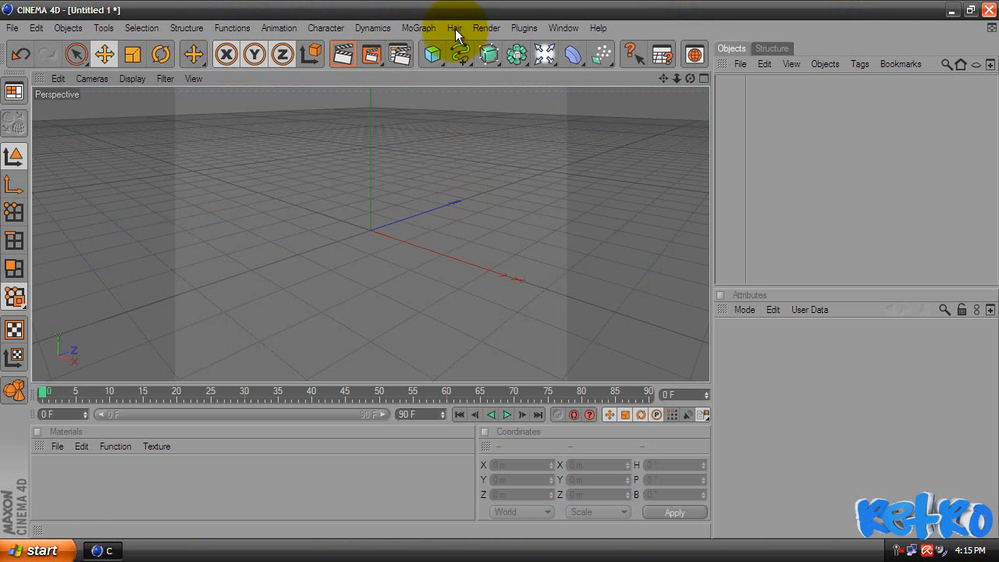
{"action": "mouse_move", "coordinate": [418, 28]}
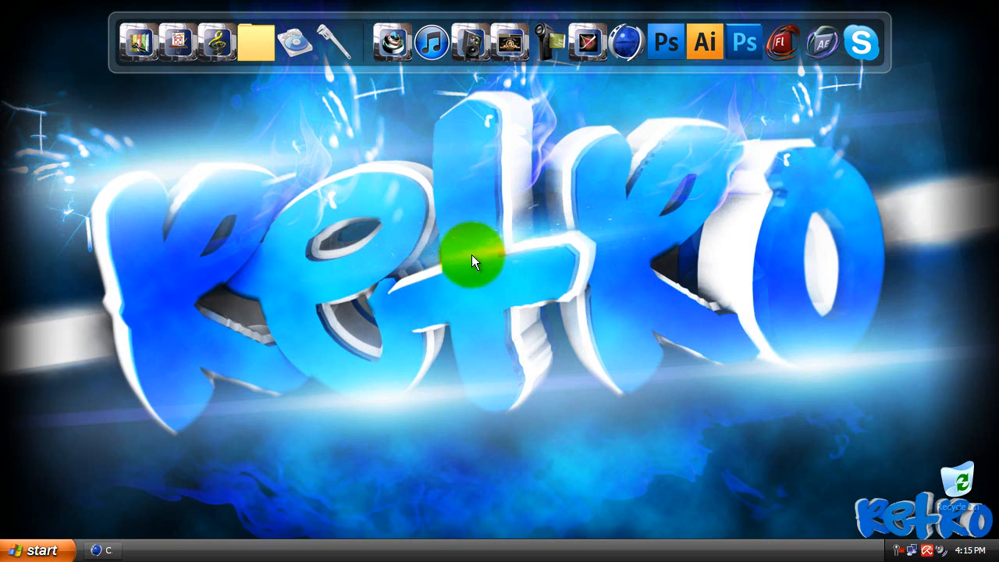
{"action": "mouse_move", "coordinate": [542, 242]}
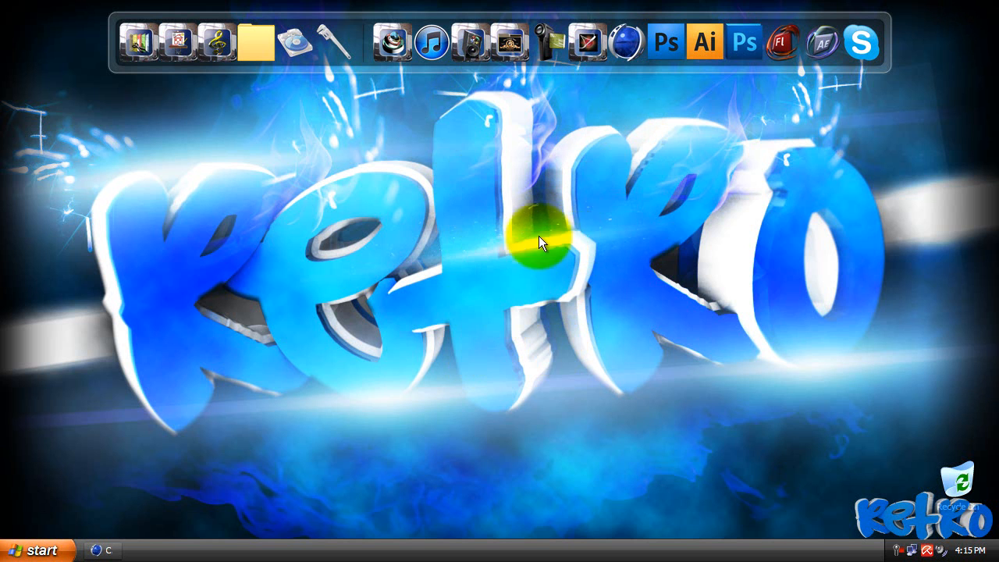
{"action": "mouse_move", "coordinate": [420, 343]}
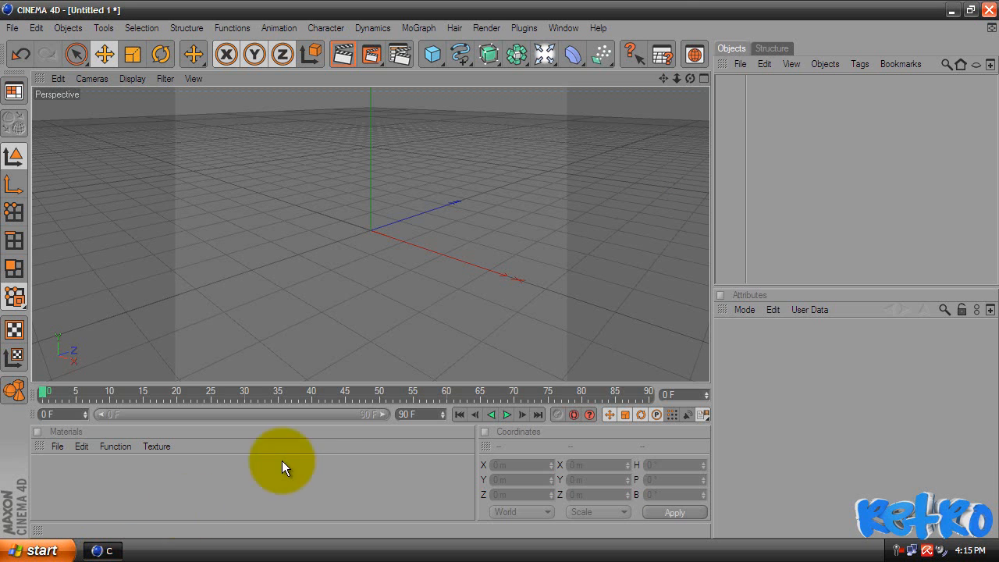
{"action": "mouse_move", "coordinate": [311, 450]}
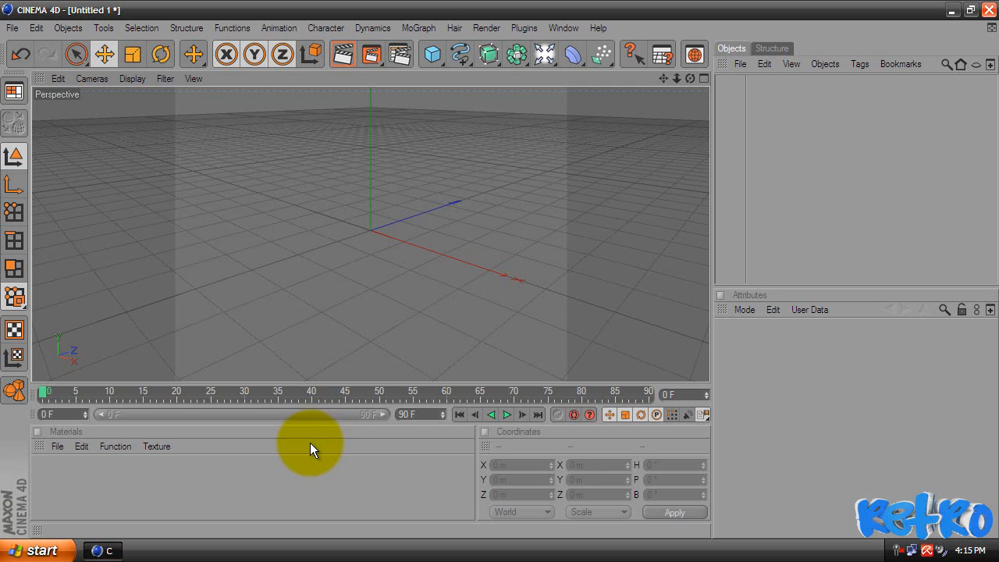
{"action": "mouse_move", "coordinate": [388, 256]}
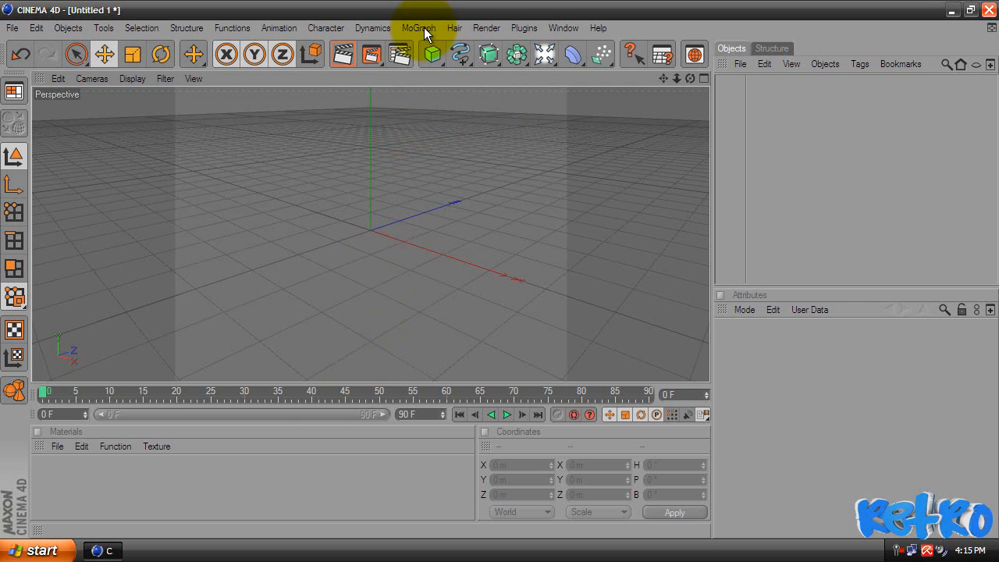
{"action": "mouse_move", "coordinate": [422, 35]}
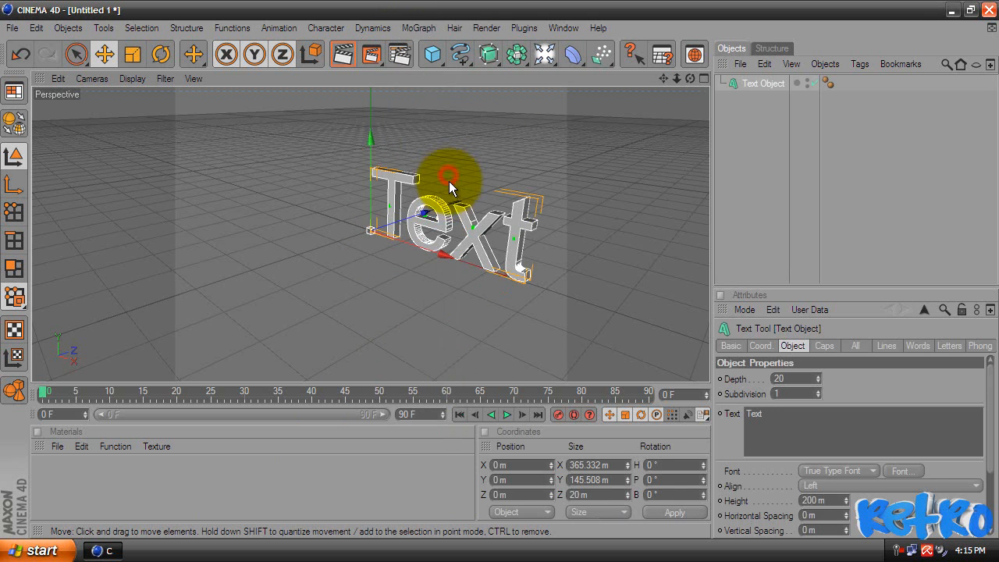
- Make a RETRO text object in the BatmanForeverAlternate font, viewed front-on
{"action": "left_click_drag", "start_coordinate": [448, 184], "coordinate": [499, 273]}
{"action": "type", "text": "Retro"}
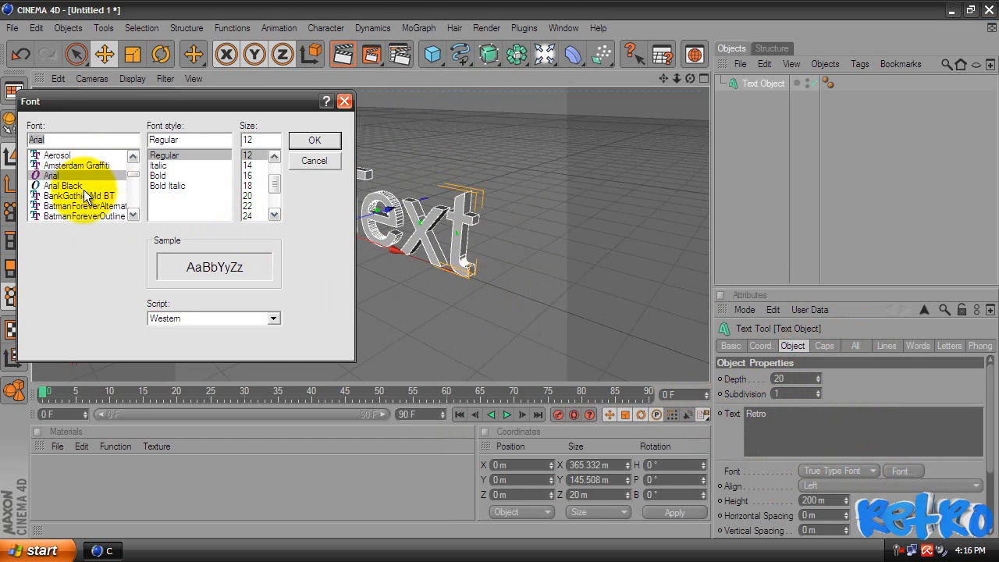
{"action": "left_click", "coordinate": [85, 185]}
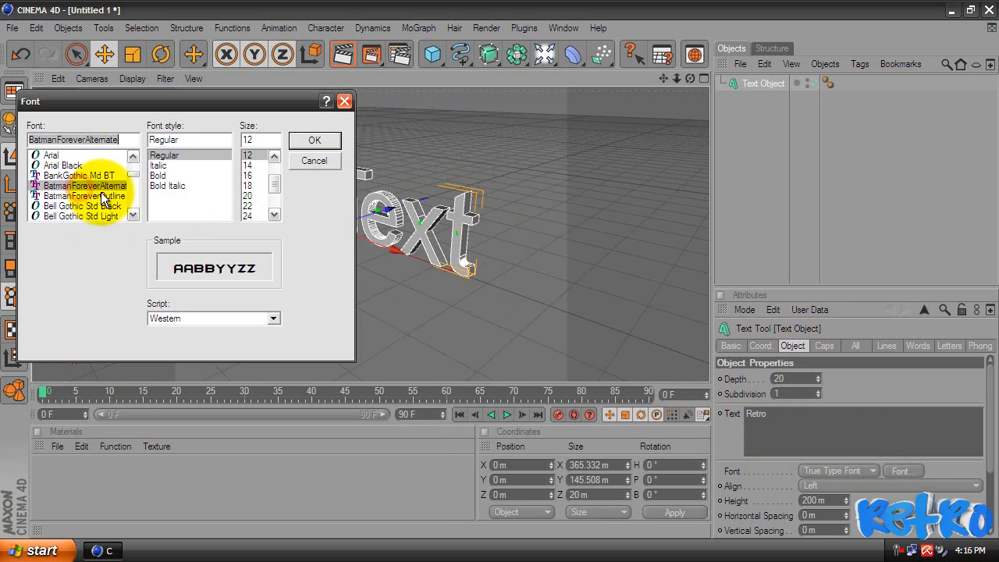
{"action": "left_click", "coordinate": [314, 140]}
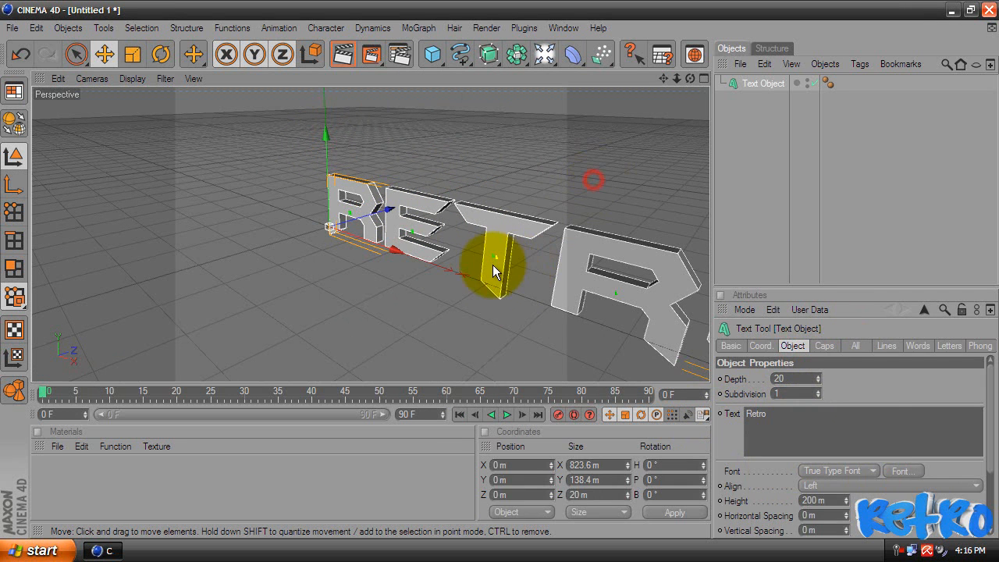
{"action": "left_click_drag", "start_coordinate": [499, 269], "coordinate": [480, 258]}
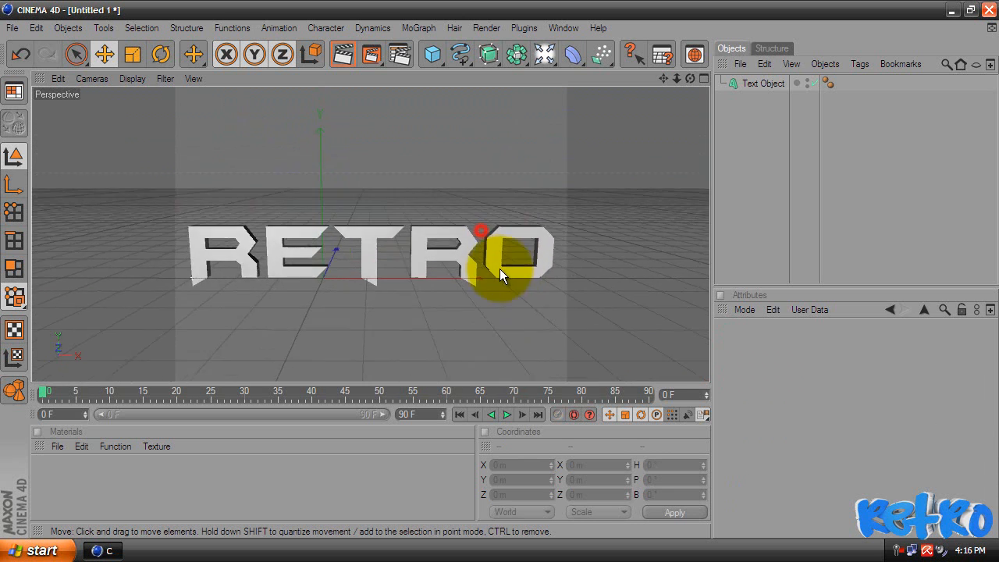
- Set the RETRO text depth to 100 and shift it left along X
{"action": "left_click_drag", "start_coordinate": [499, 275], "coordinate": [464, 270]}
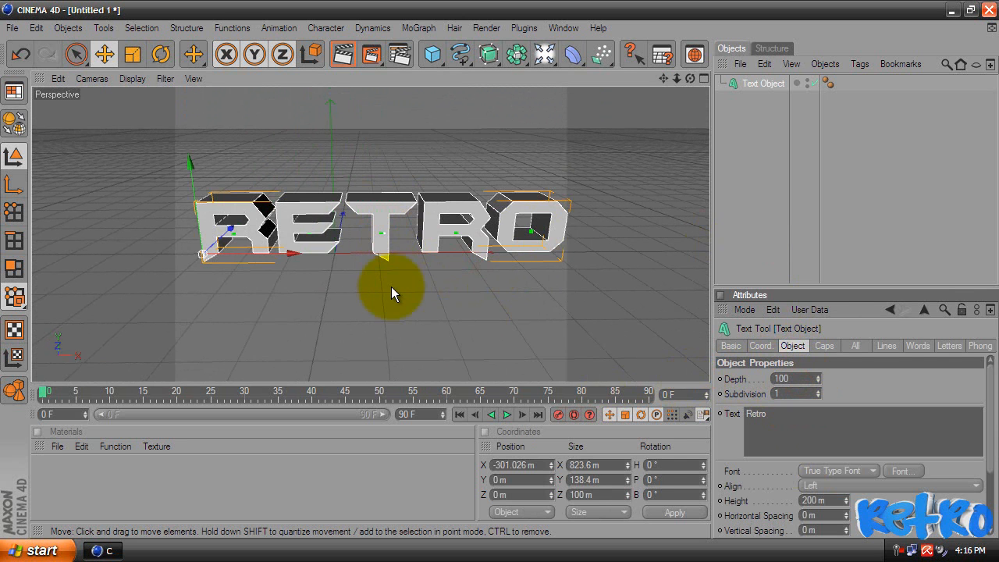
{"action": "left_click_drag", "start_coordinate": [390, 292], "coordinate": [499, 279]}
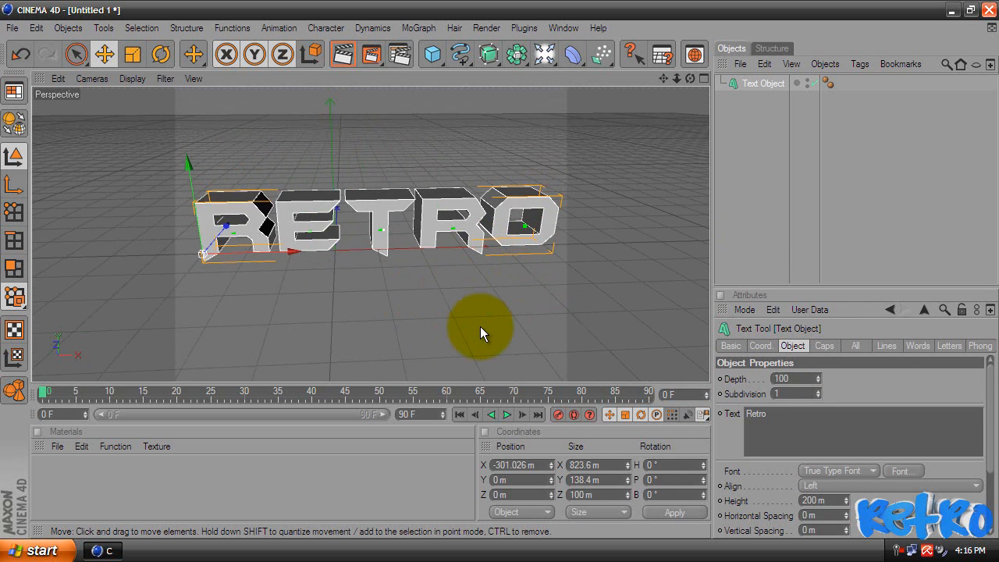
{"action": "mouse_move", "coordinate": [792, 139]}
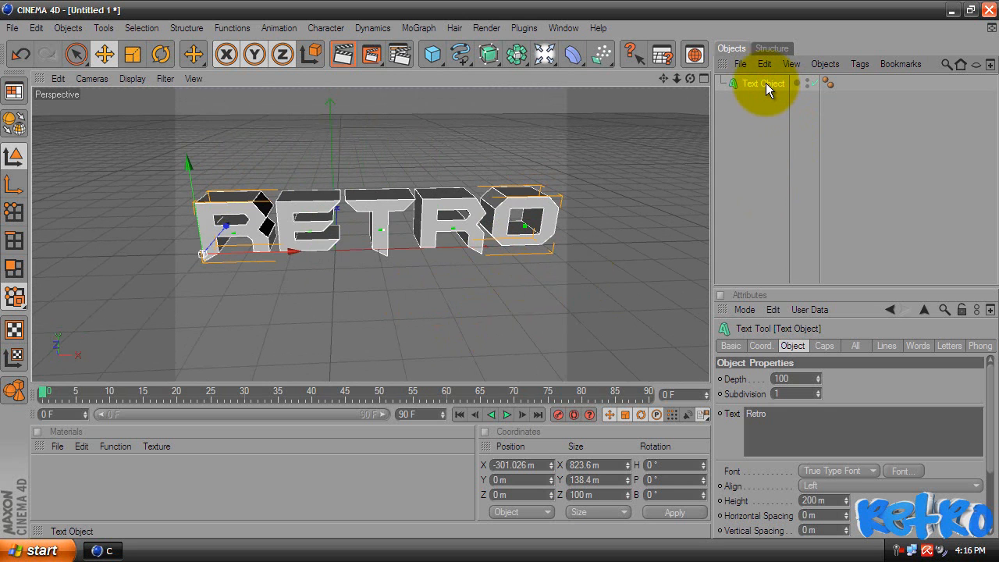
{"action": "mouse_move", "coordinate": [768, 113]}
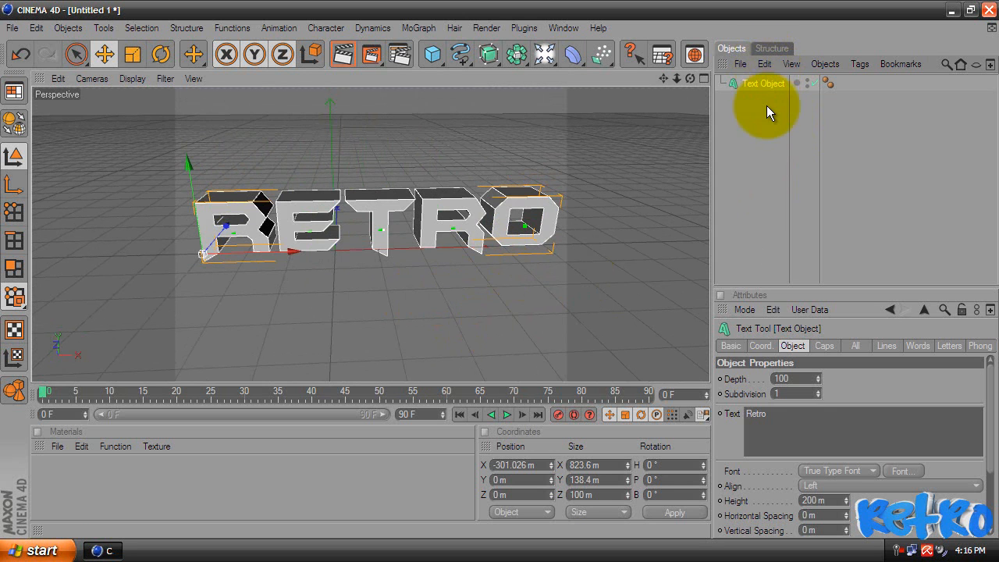
- Duplicate the RETRO text, set the copy's depth to 50, and nudge it along Z
{"action": "left_click", "coordinate": [764, 64]}
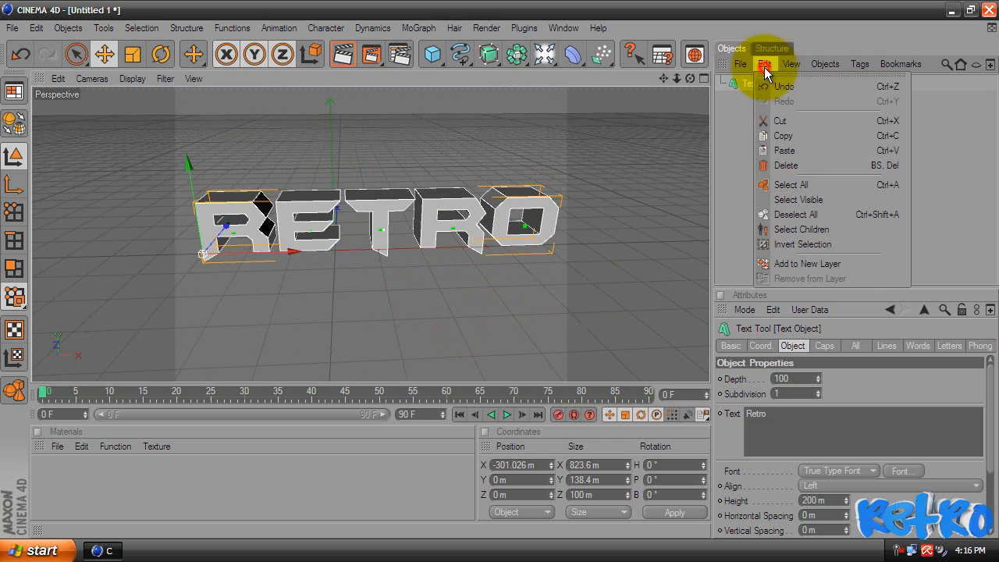
{"action": "left_click", "coordinate": [783, 150]}
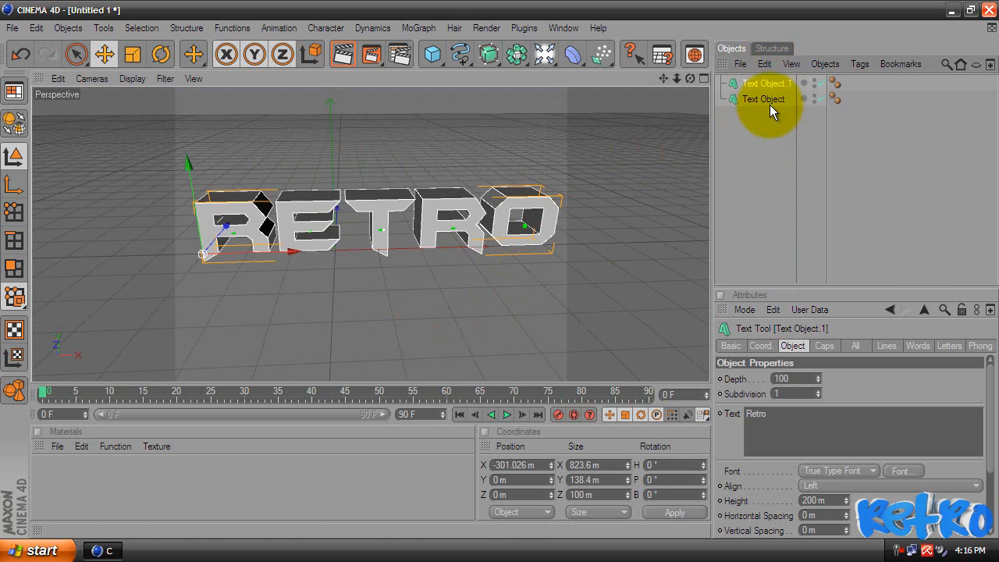
{"action": "mouse_move", "coordinate": [804, 147]}
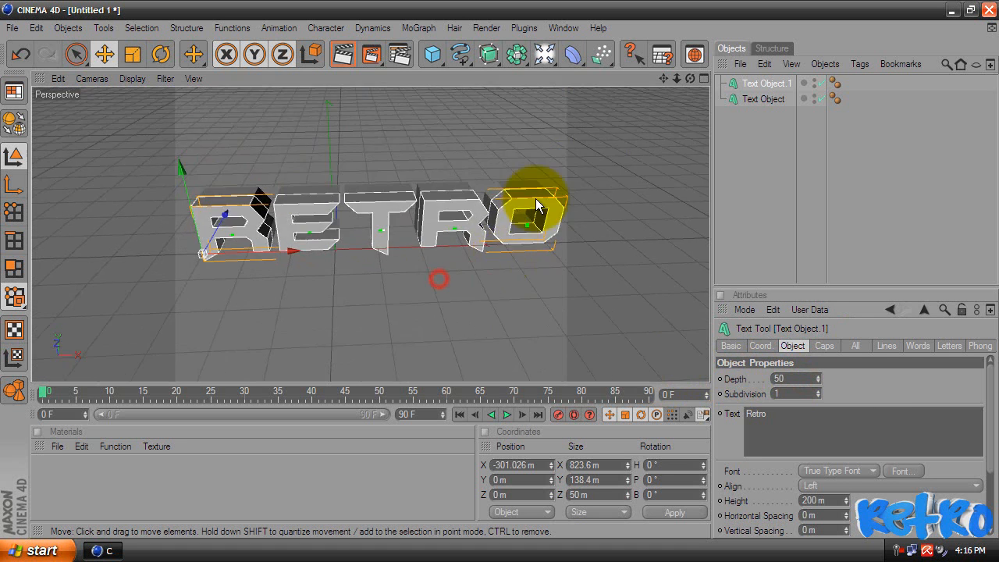
{"action": "left_click_drag", "start_coordinate": [539, 203], "coordinate": [305, 281]}
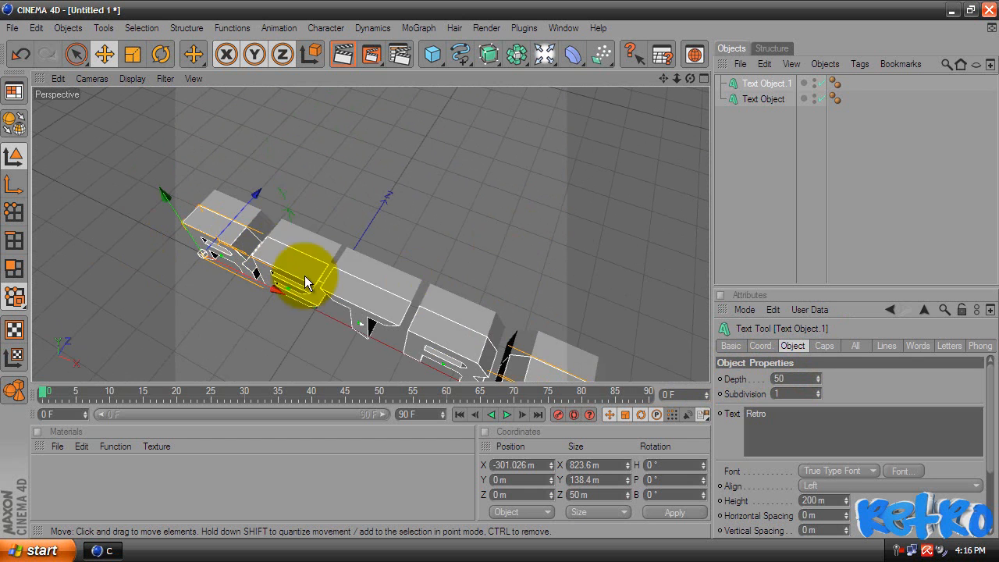
{"action": "left_click_drag", "start_coordinate": [305, 281], "coordinate": [499, 273]}
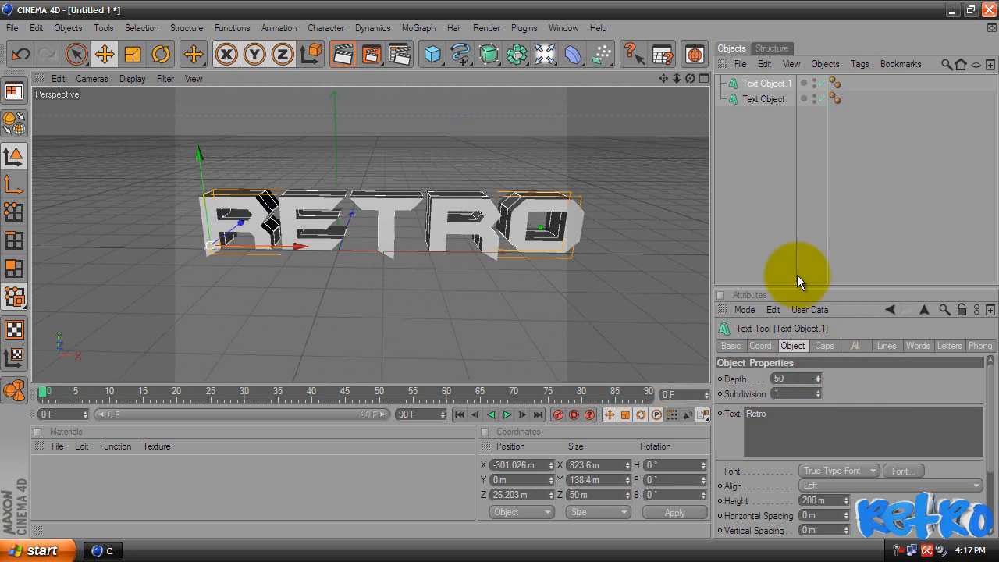
- Deselect all, frame the two-layer text from slightly above, and run a test render
{"action": "left_click", "coordinate": [824, 346]}
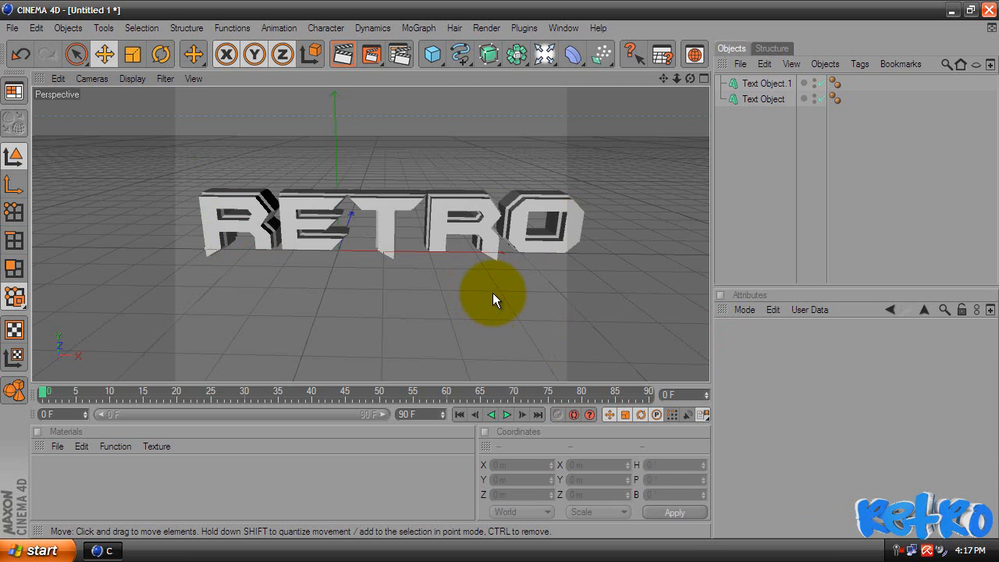
{"action": "left_click_drag", "start_coordinate": [492, 299], "coordinate": [503, 250]}
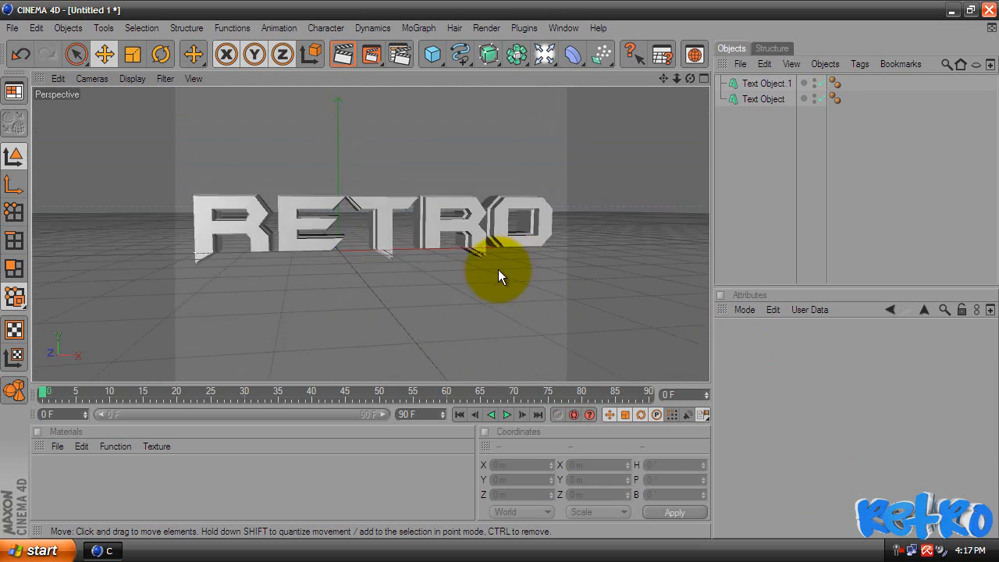
{"action": "left_click_drag", "start_coordinate": [499, 275], "coordinate": [456, 303]}
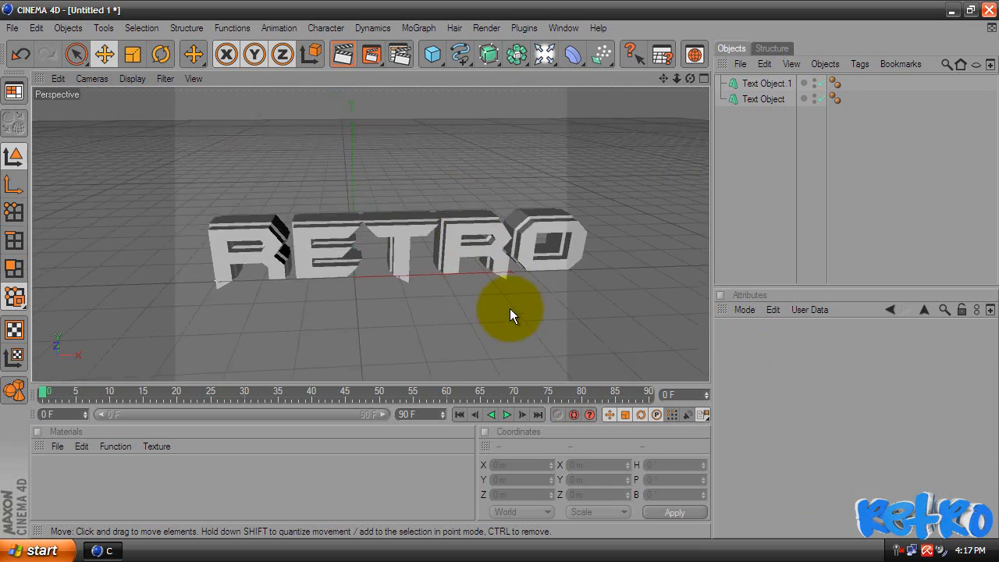
{"action": "left_click_drag", "start_coordinate": [511, 314], "coordinate": [500, 277]}
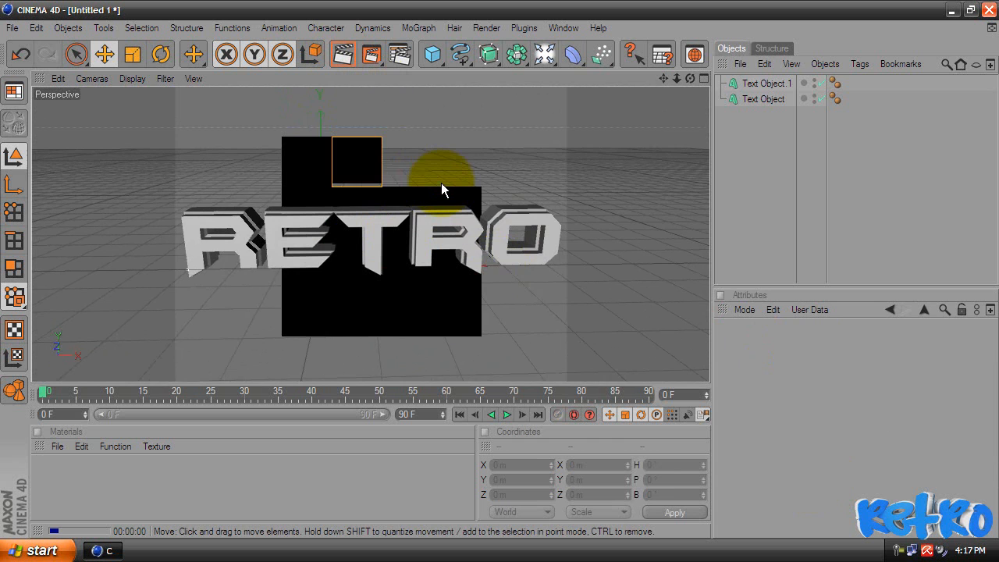
{"action": "left_click_drag", "start_coordinate": [440, 189], "coordinate": [304, 342]}
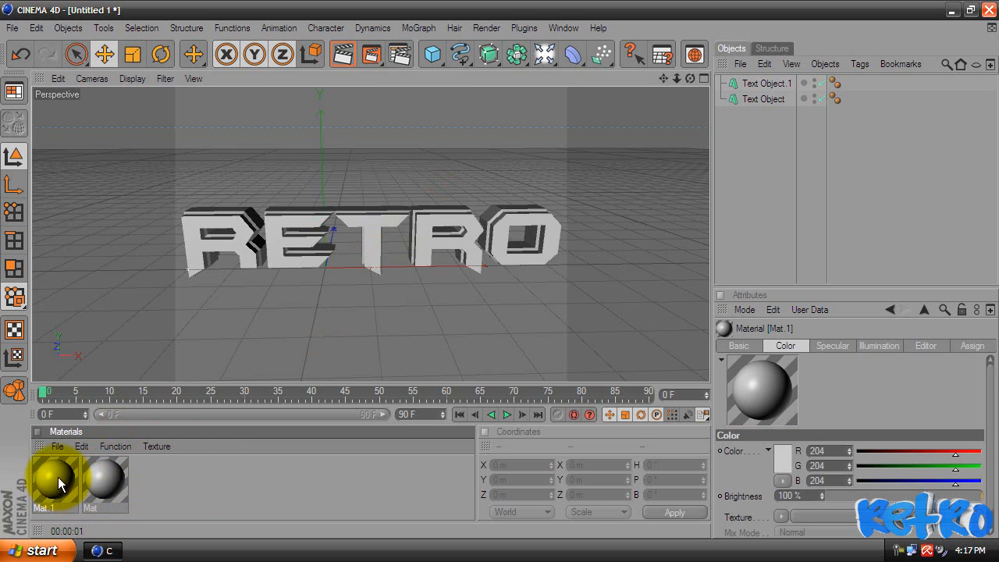
- Give Mat.1 a blue colour and blue luminance, and turn on reflection
{"action": "double_click", "coordinate": [54, 480]}
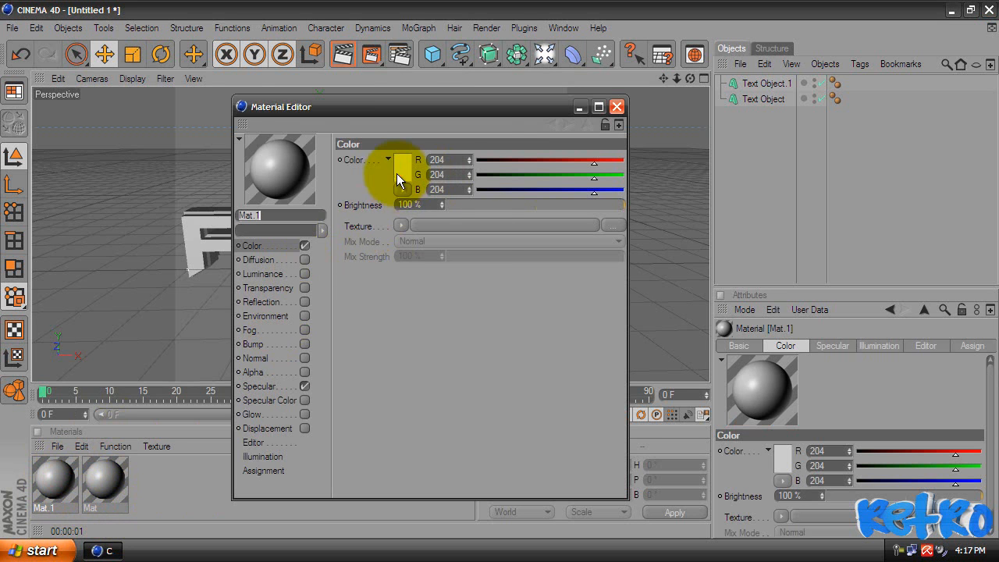
{"action": "left_click", "coordinate": [402, 174]}
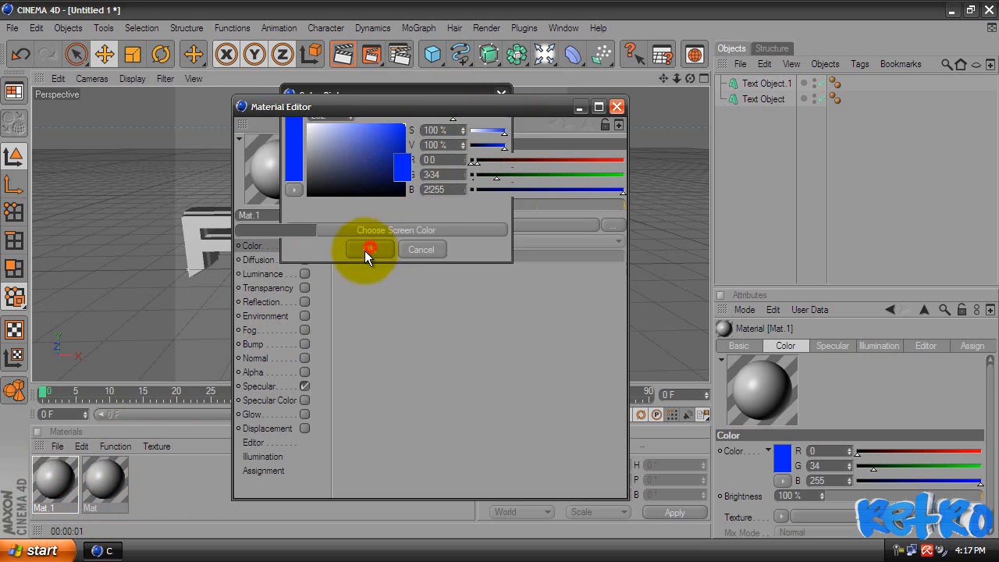
{"action": "left_click", "coordinate": [370, 249]}
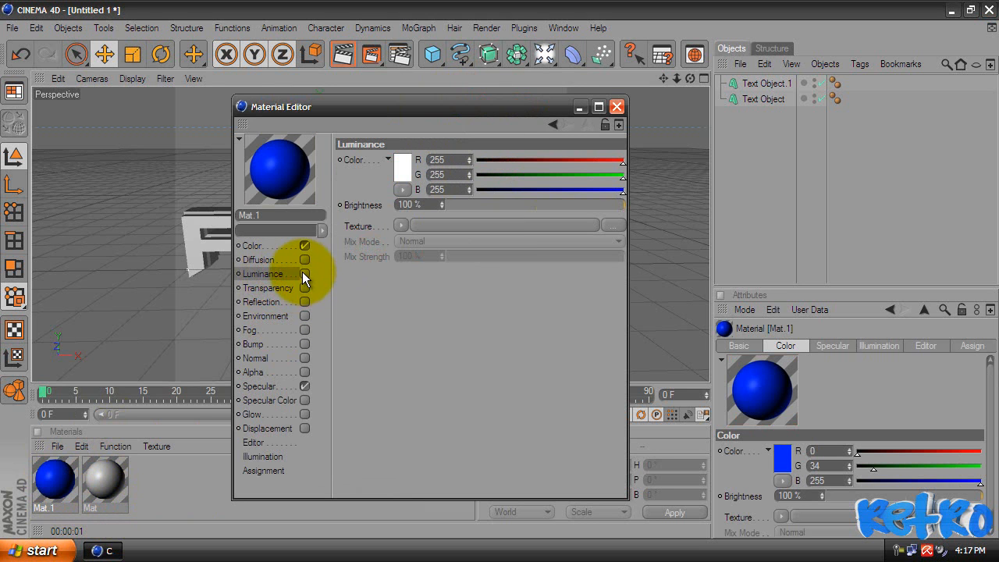
{"action": "left_click", "coordinate": [402, 164]}
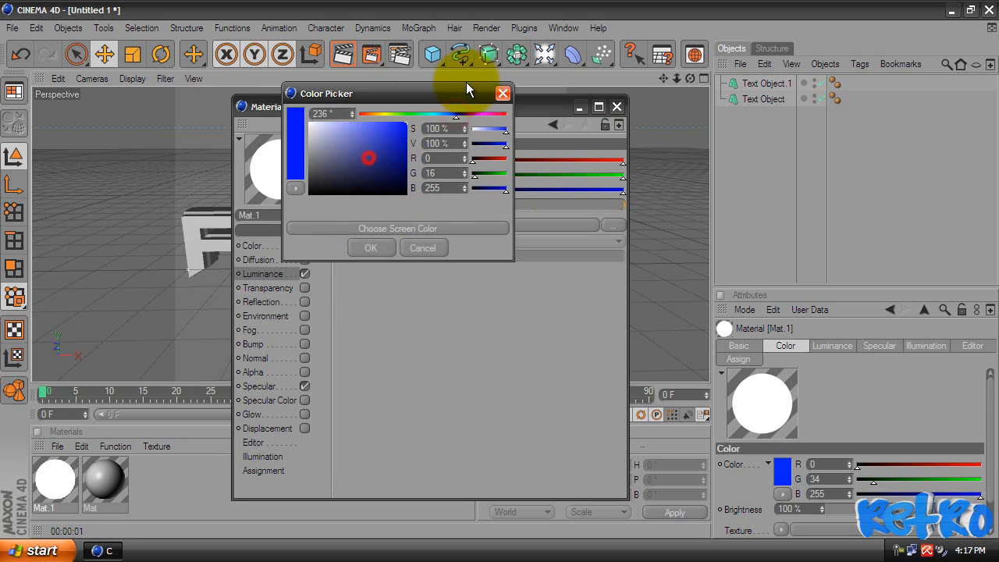
{"action": "left_click", "coordinate": [371, 247]}
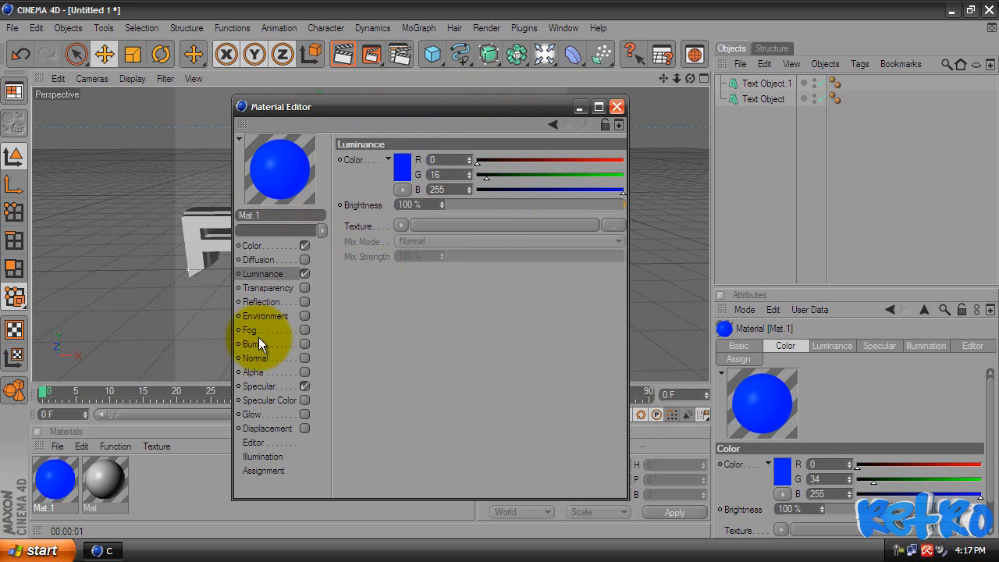
{"action": "left_click", "coordinate": [304, 302]}
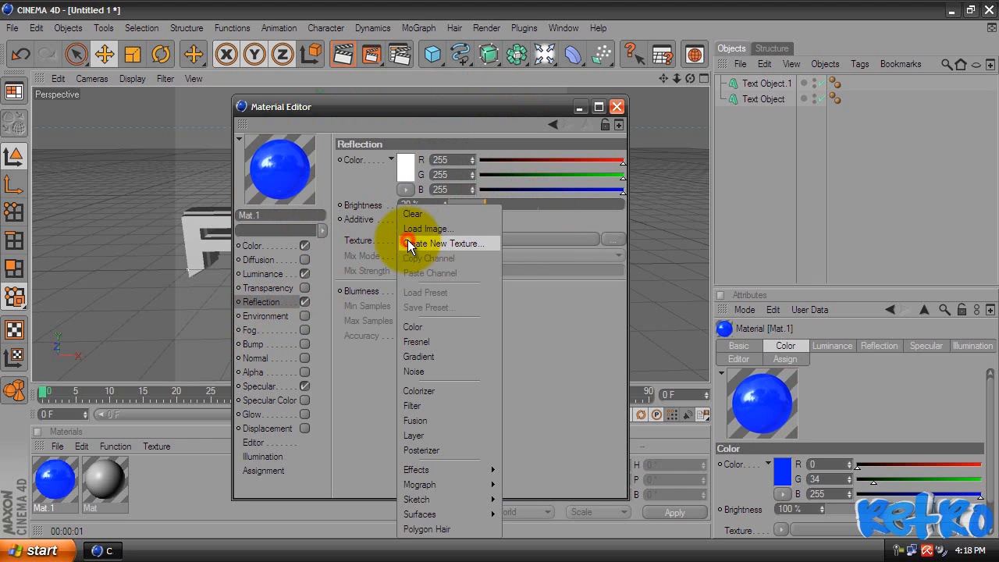
- Use a Fresnel texture for Mat.1's reflection at 20% brightness with 5% blur
{"action": "left_click", "coordinate": [406, 243]}
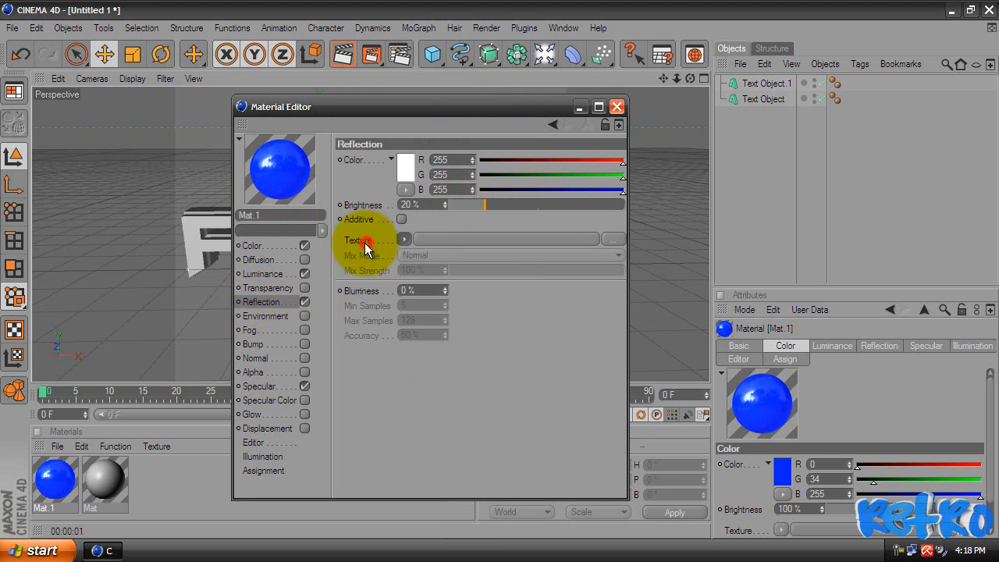
{"action": "left_click", "coordinate": [404, 239]}
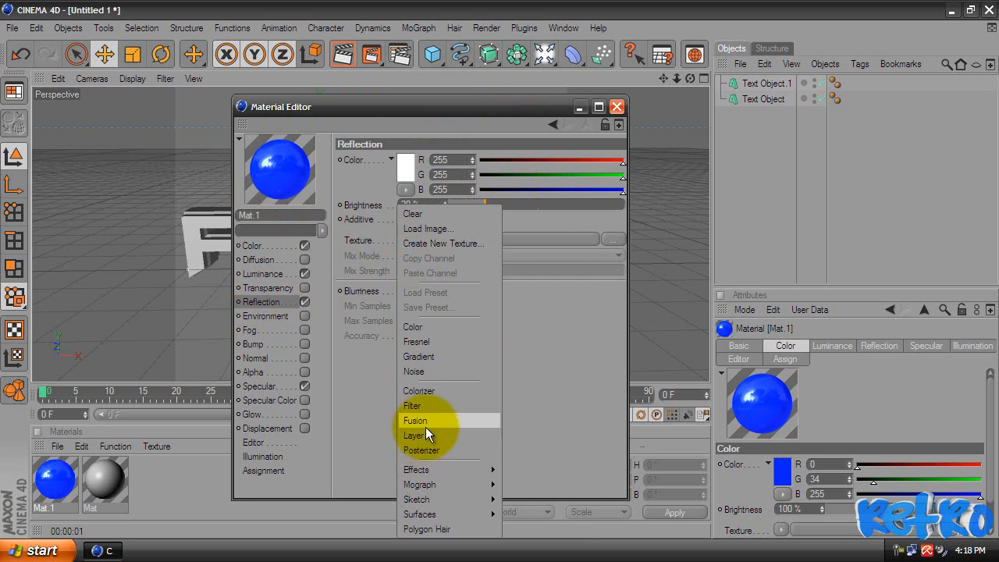
{"action": "left_click", "coordinate": [416, 341]}
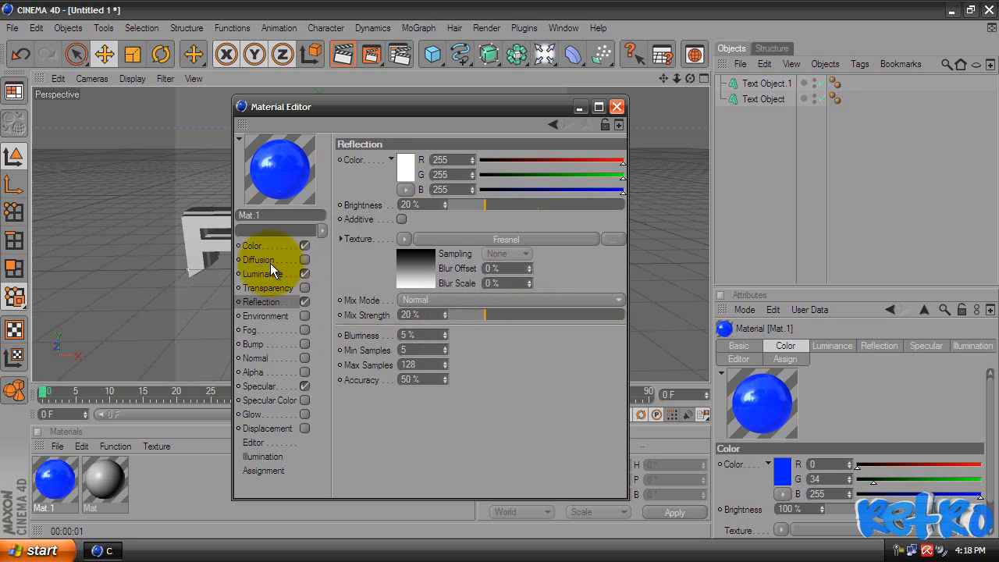
{"action": "left_click", "coordinate": [617, 107]}
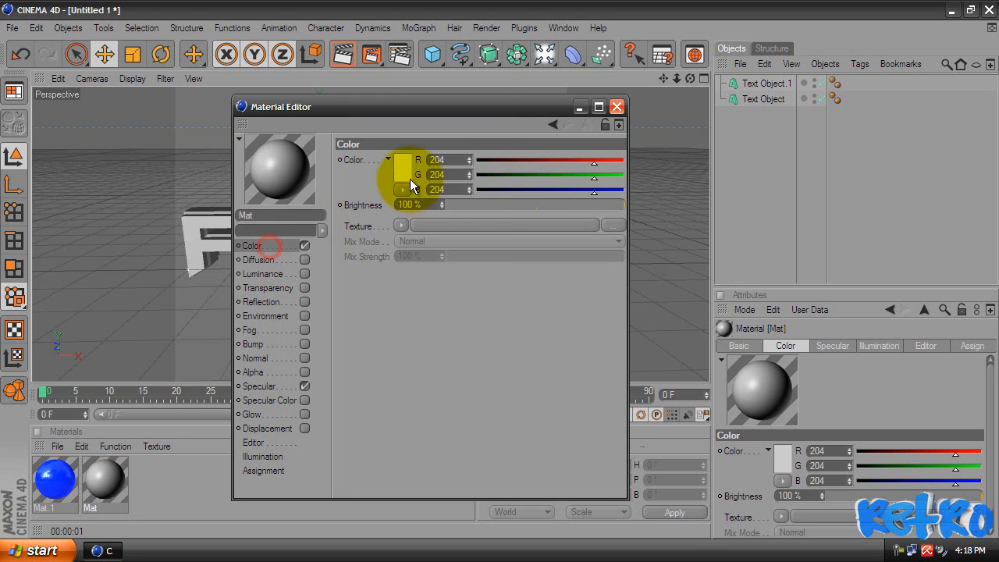
- Make Mat white with white luminance and Fresnel reflection, then close the editor
{"action": "left_click", "coordinate": [378, 174]}
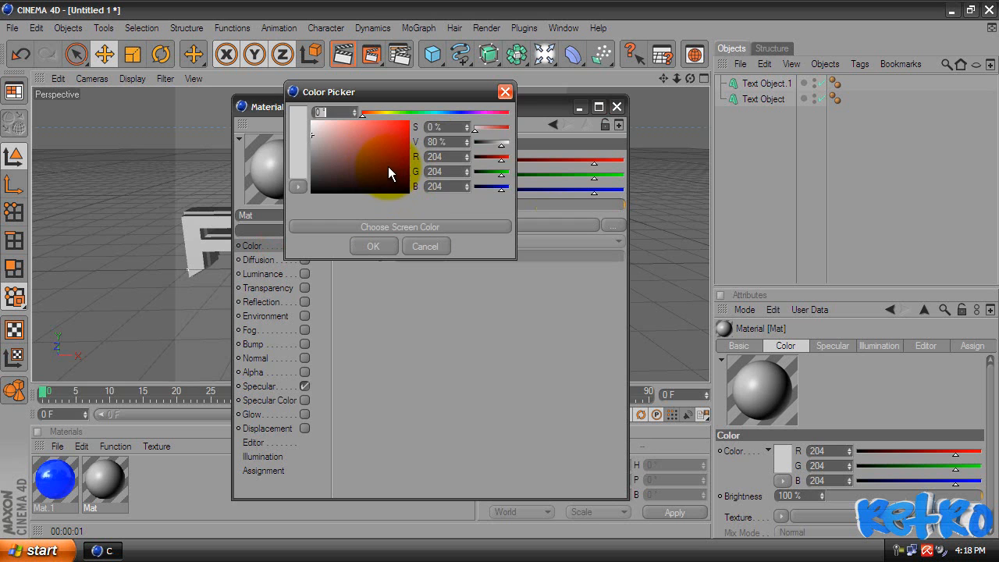
{"action": "left_click", "coordinate": [373, 246]}
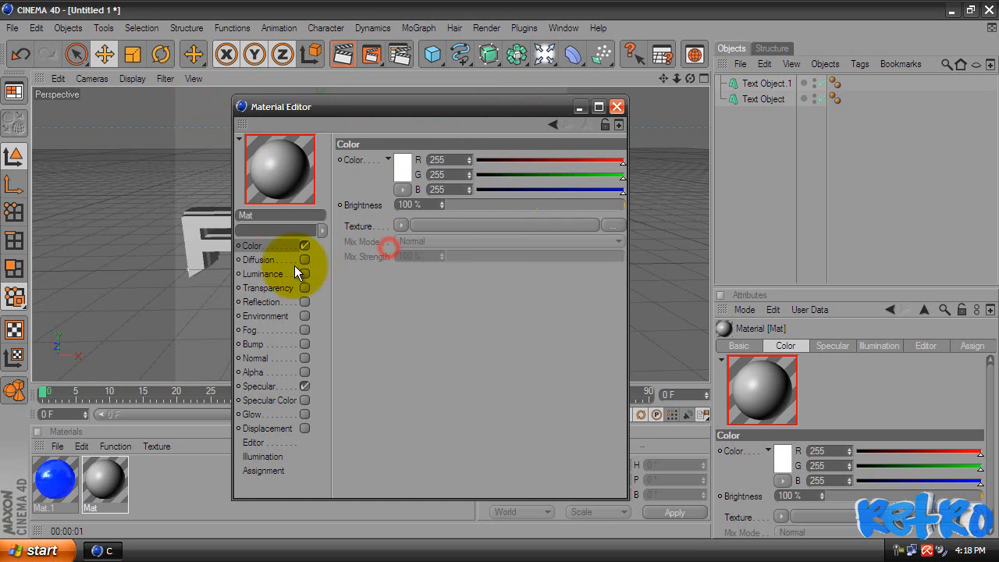
{"action": "left_click", "coordinate": [263, 273]}
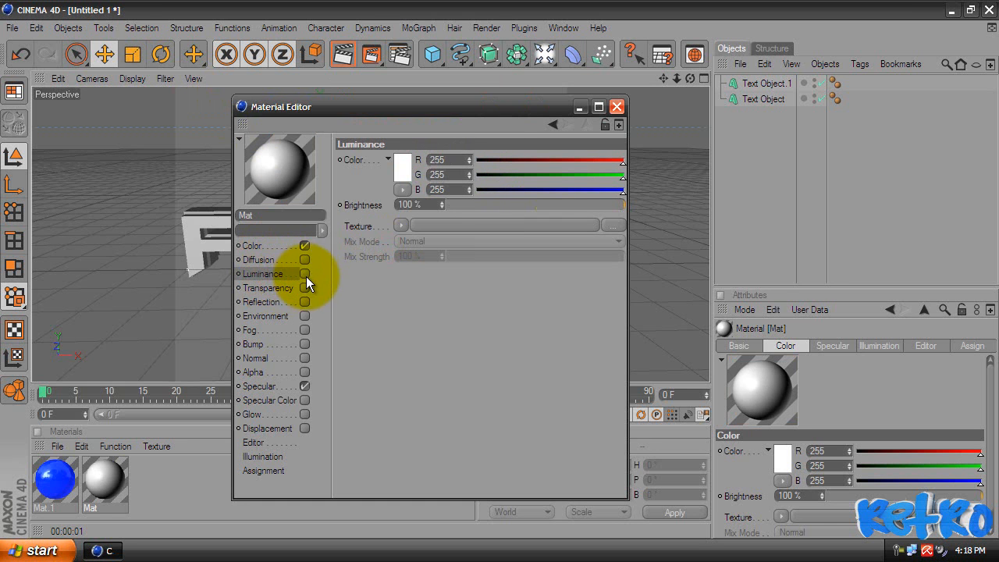
{"action": "left_click", "coordinate": [403, 167]}
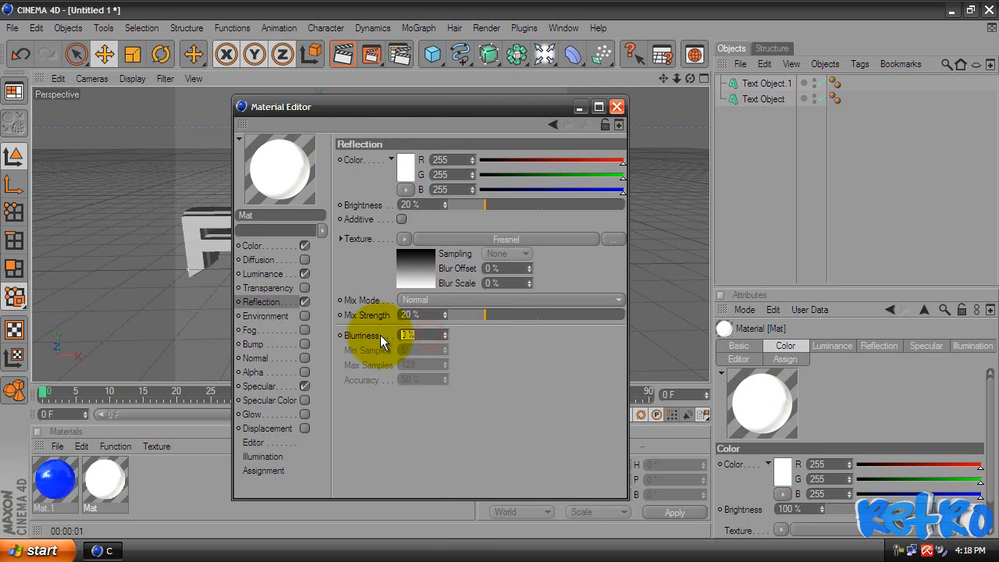
{"action": "mouse_move", "coordinate": [414, 363]}
{"action": "type", "text": "5"}
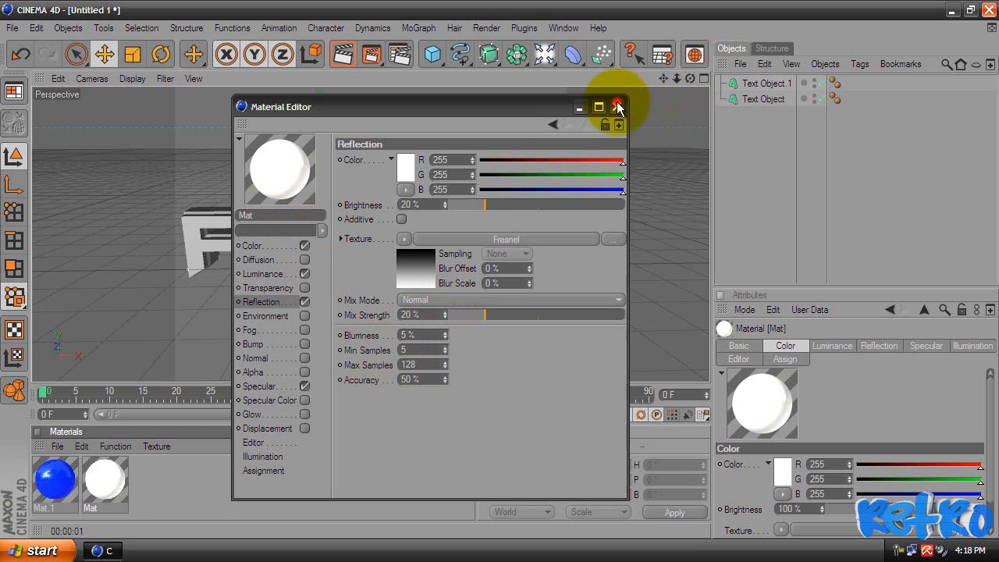
{"action": "left_click", "coordinate": [617, 107]}
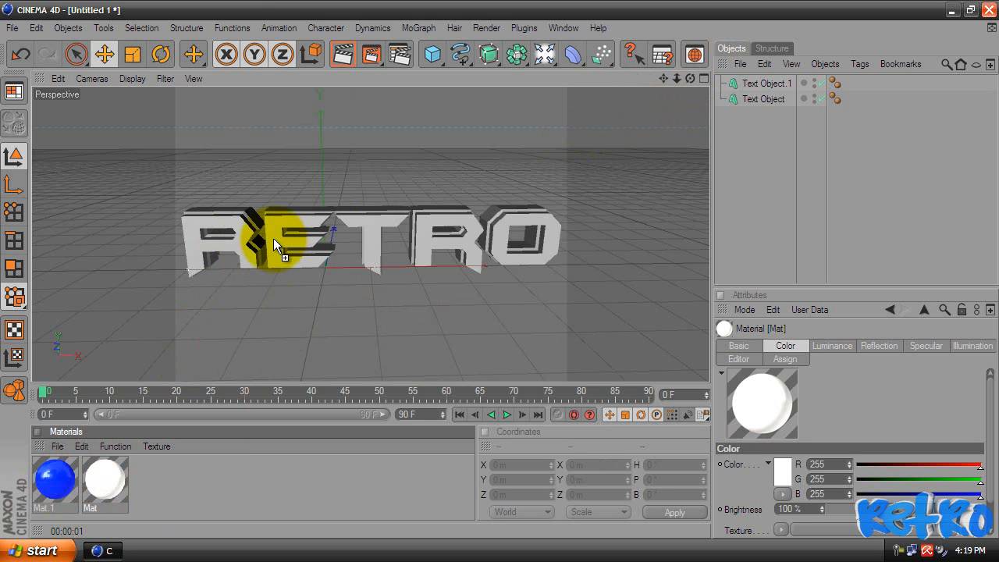
{"action": "mouse_move", "coordinate": [281, 252]}
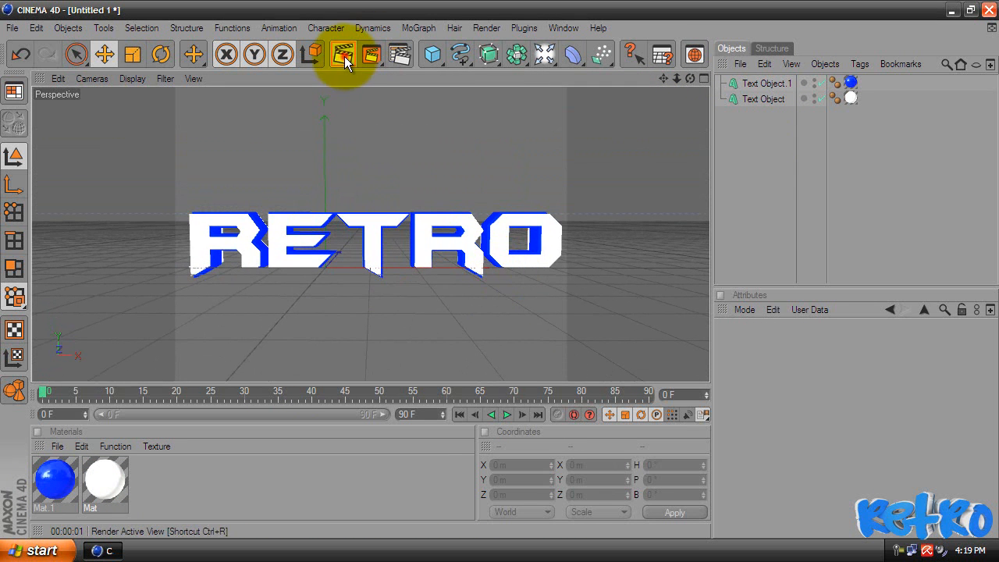
- Apply blue Mat.1 to Text Object and white Mat to Text Object.1, checking with renders
{"action": "left_click", "coordinate": [343, 54]}
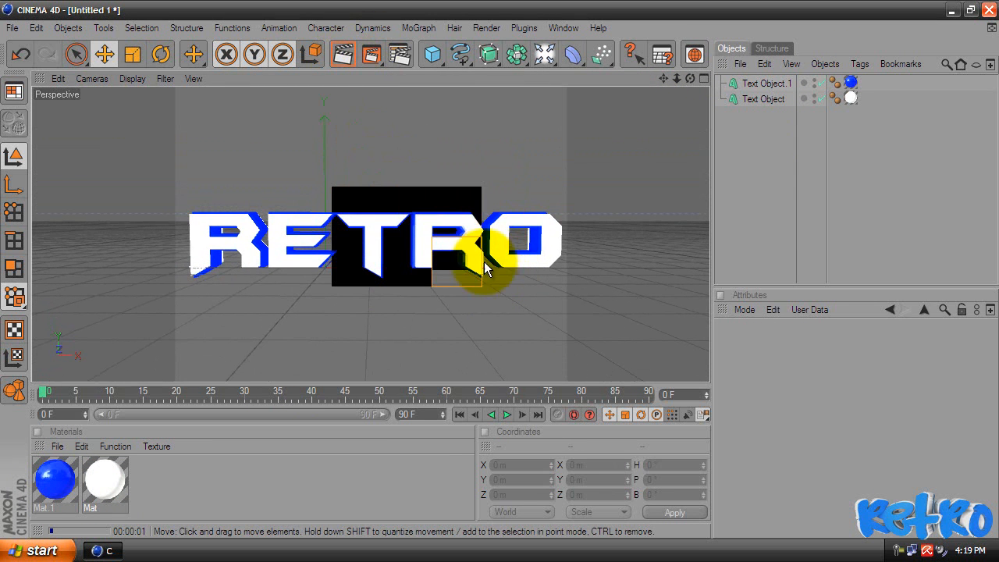
{"action": "left_click_drag", "start_coordinate": [484, 269], "coordinate": [456, 308]}
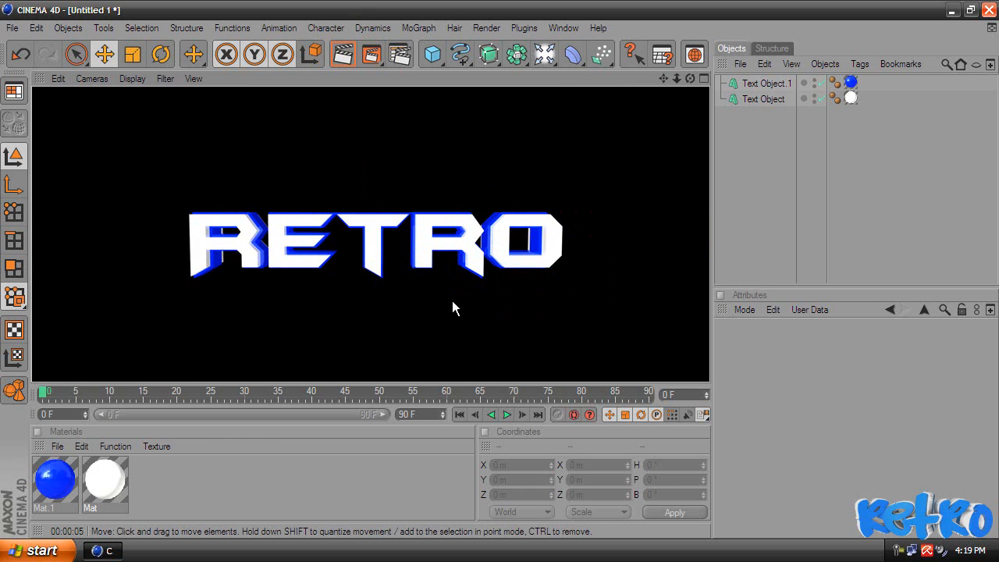
{"action": "left_click", "coordinate": [851, 97]}
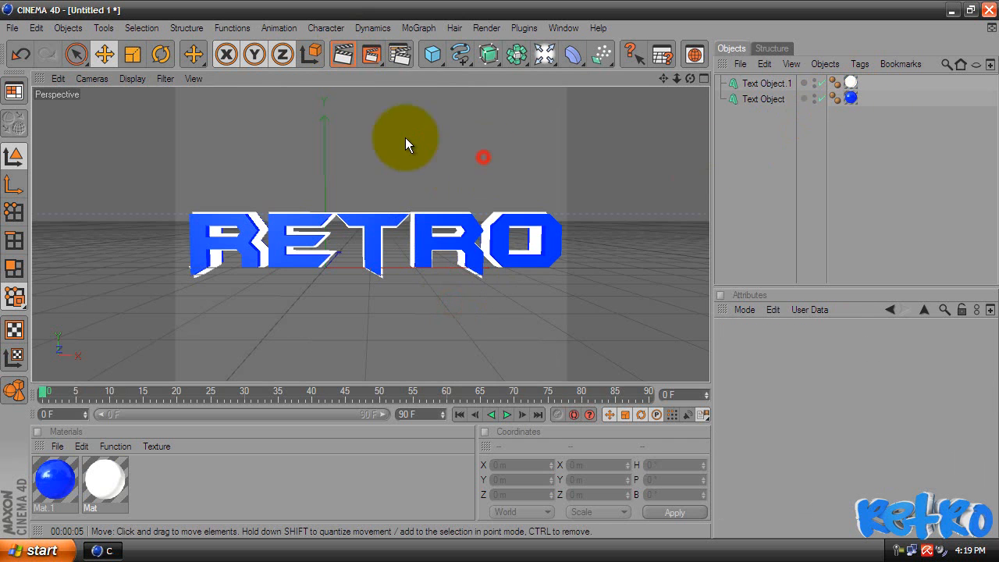
{"action": "left_click_drag", "start_coordinate": [404, 139], "coordinate": [382, 293]}
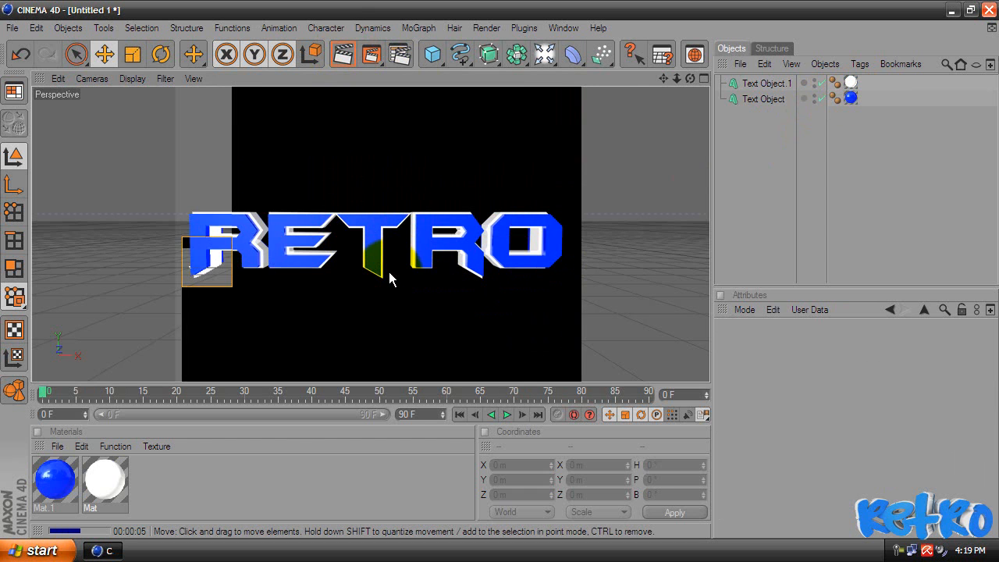
{"action": "left_click", "coordinate": [390, 273]}
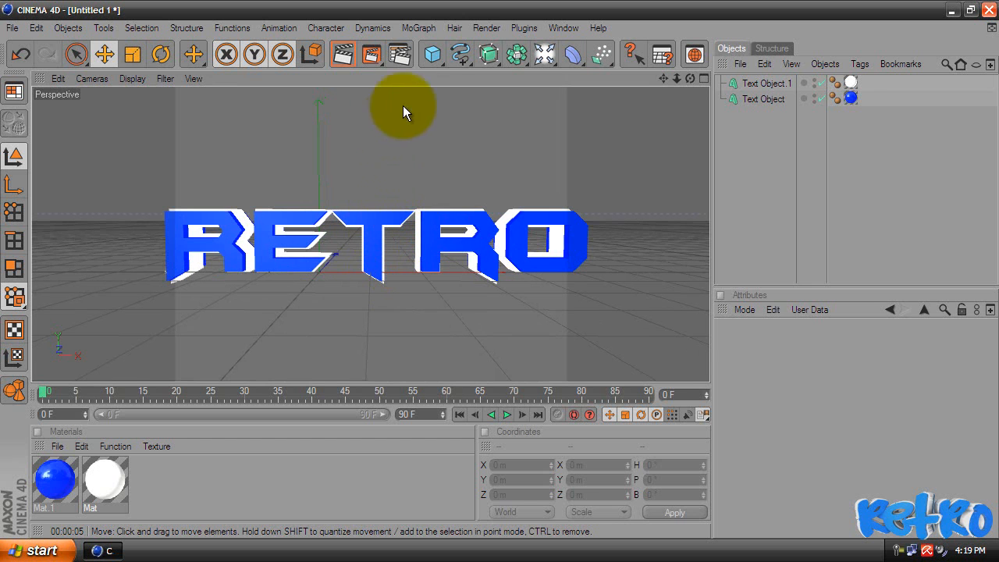
{"action": "mouse_move", "coordinate": [400, 54]}
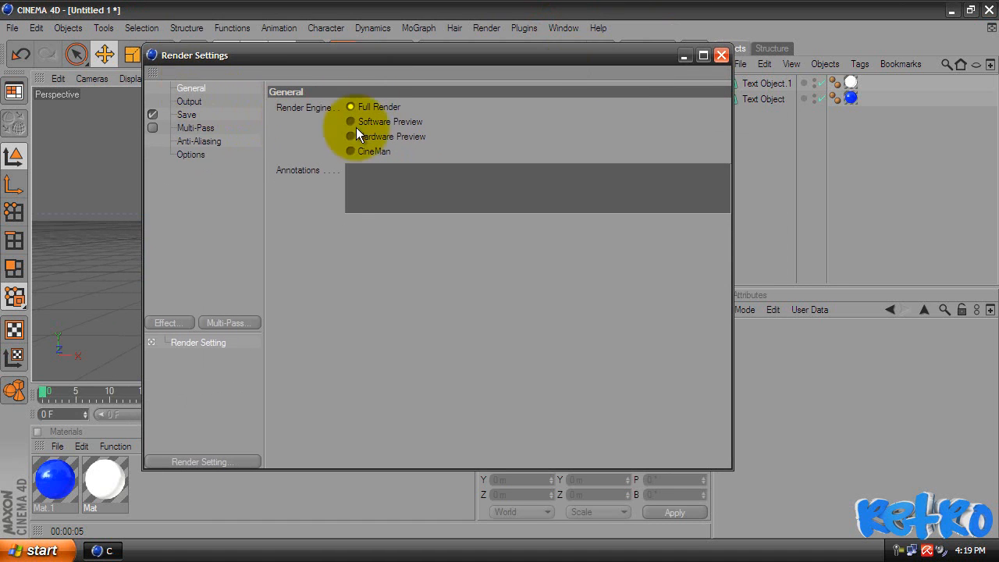
- Set the render output to 1280 × 720 and open the image save browser
{"action": "left_click", "coordinate": [189, 101]}
{"action": "type", "text": "720"}
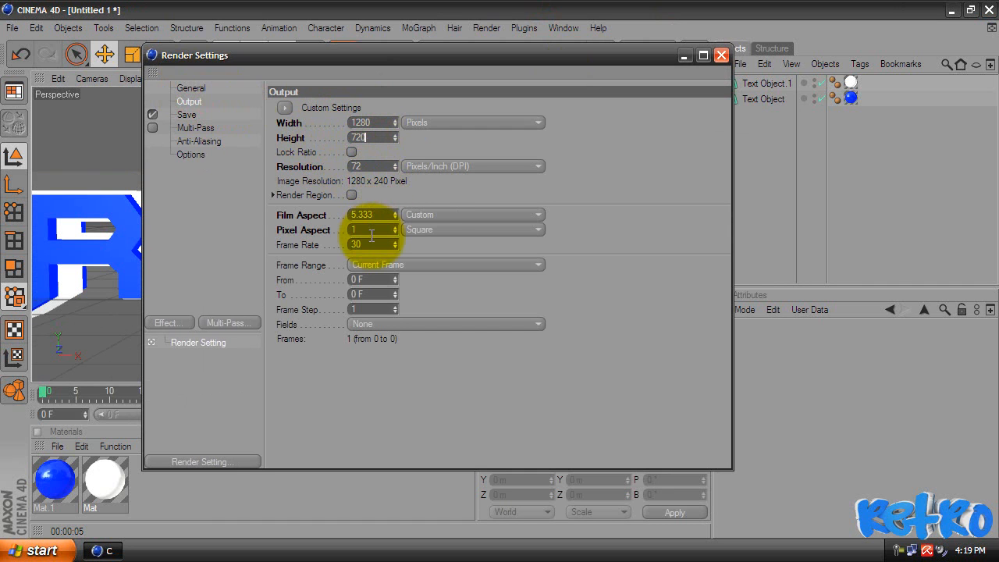
{"action": "left_click", "coordinate": [186, 115]}
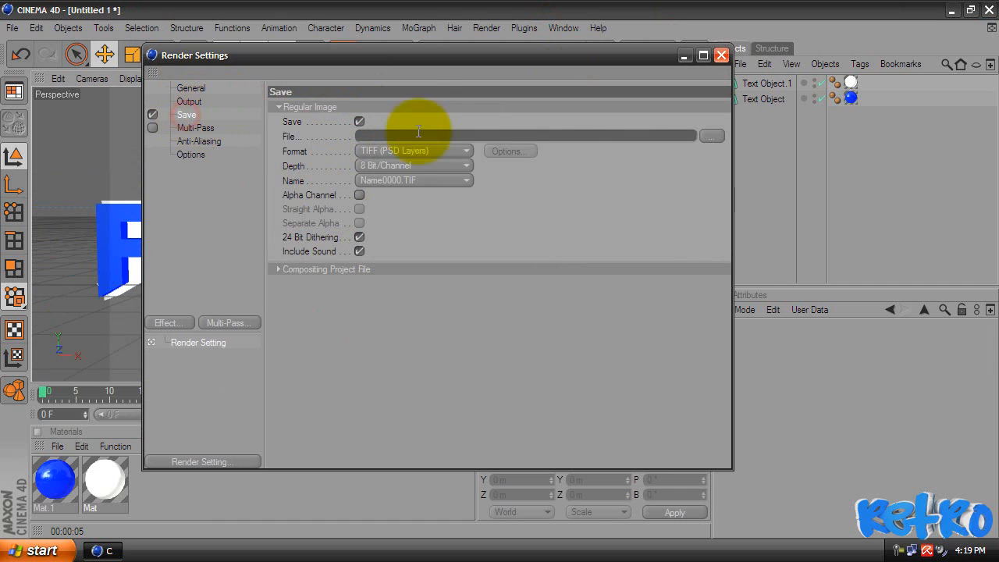
{"action": "mouse_move", "coordinate": [714, 160]}
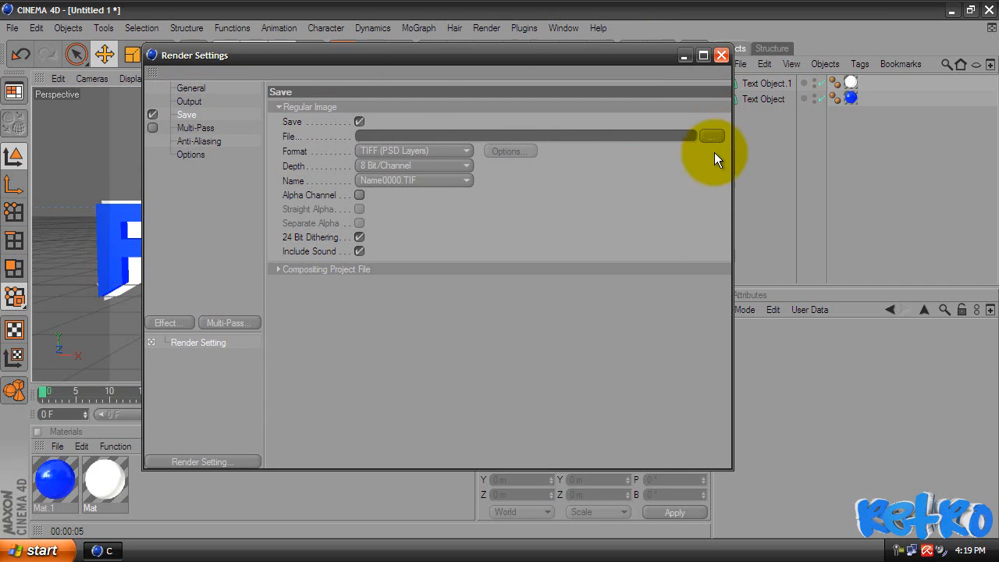
{"action": "left_click", "coordinate": [711, 135]}
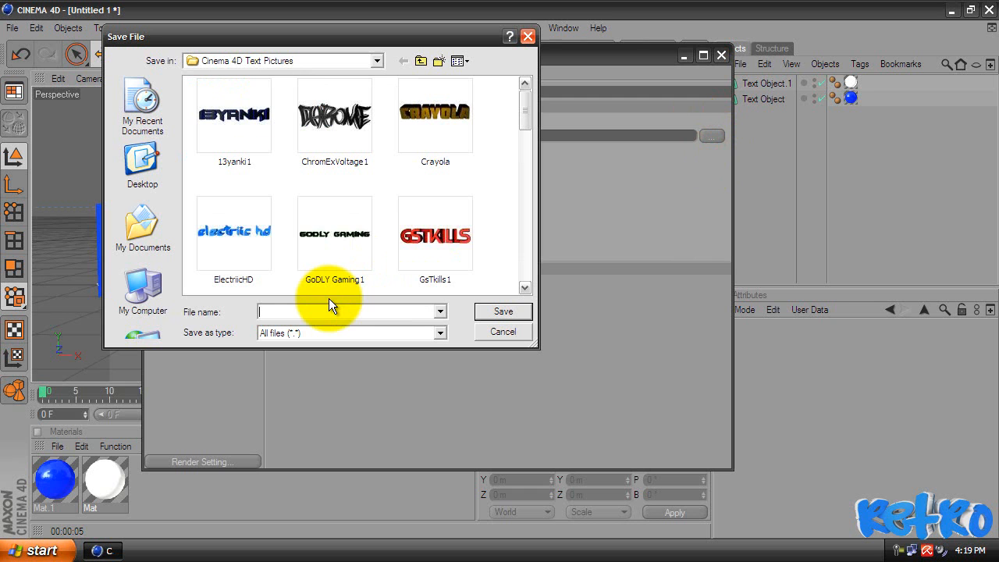
- Name the render output file Retro7 in the Cinema 4D Text Pictures folder
{"action": "type", "text": "Retro7"}
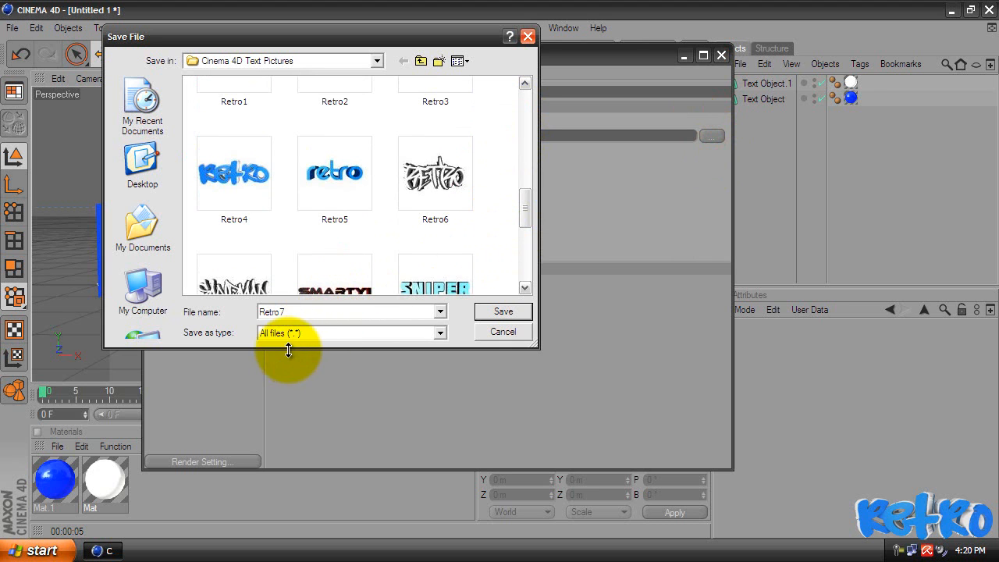
{"action": "mouse_move", "coordinate": [227, 305]}
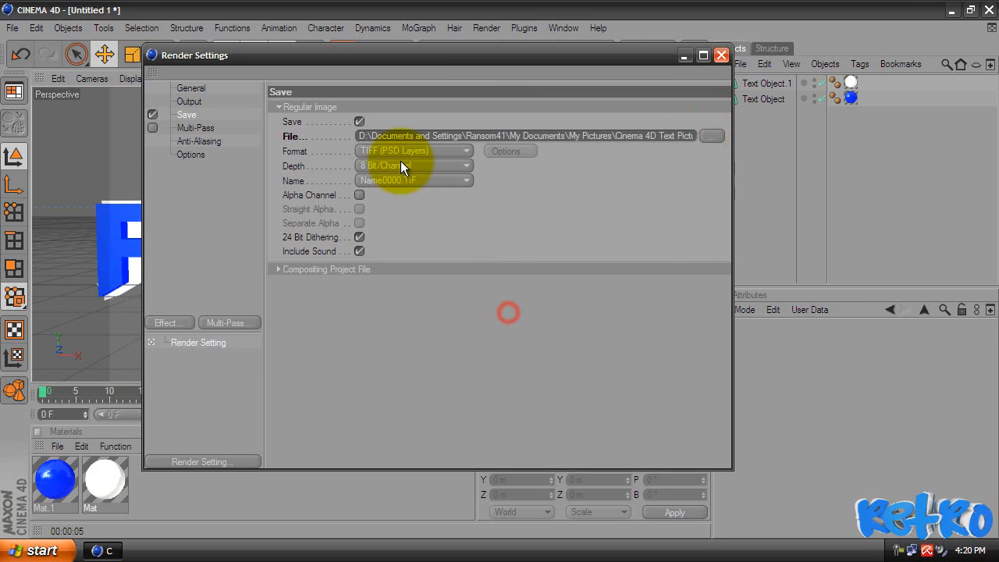
- Set the saved image format to PNG with Alpha Channel enabled
{"action": "left_click", "coordinate": [414, 151]}
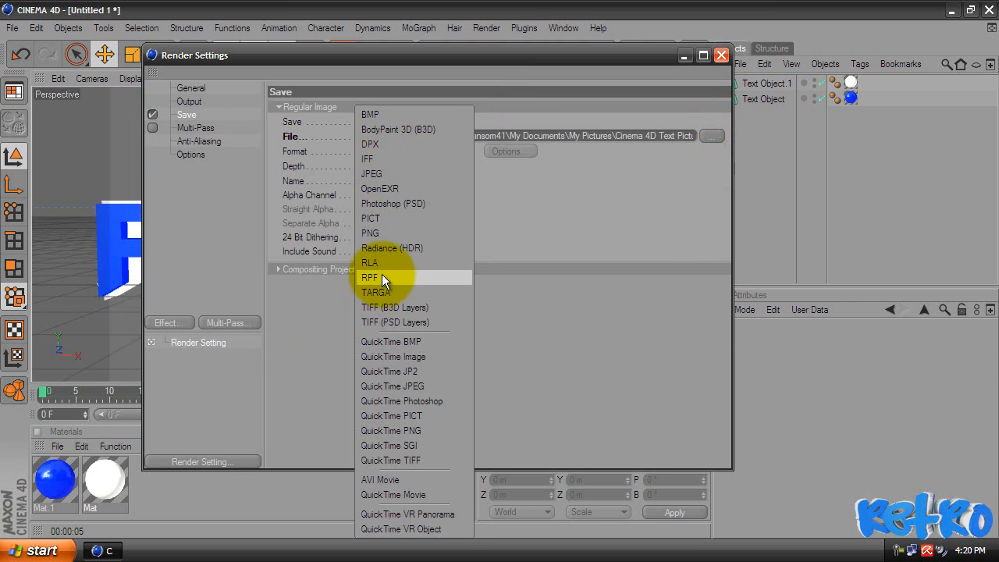
{"action": "mouse_move", "coordinate": [383, 232]}
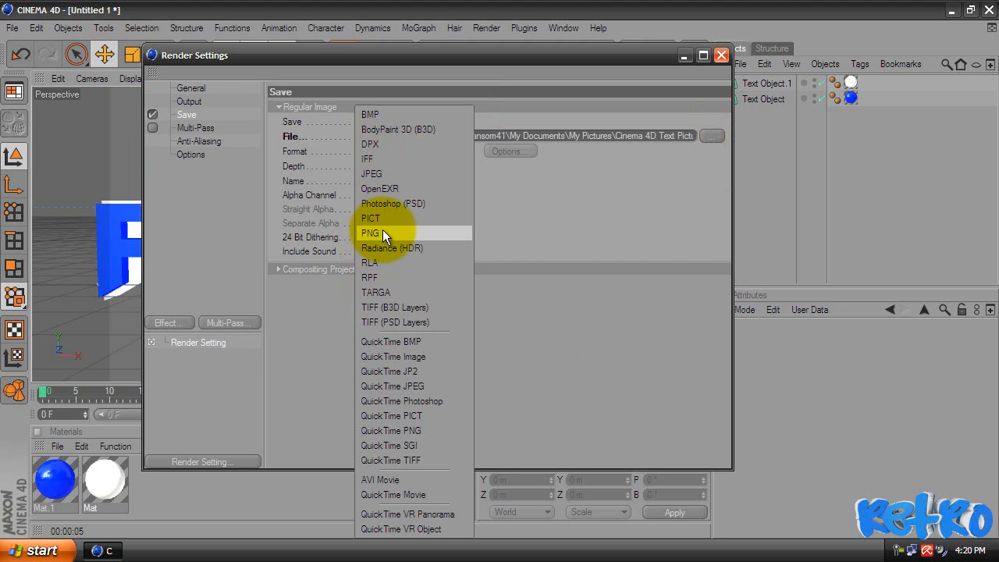
{"action": "left_click", "coordinate": [370, 233]}
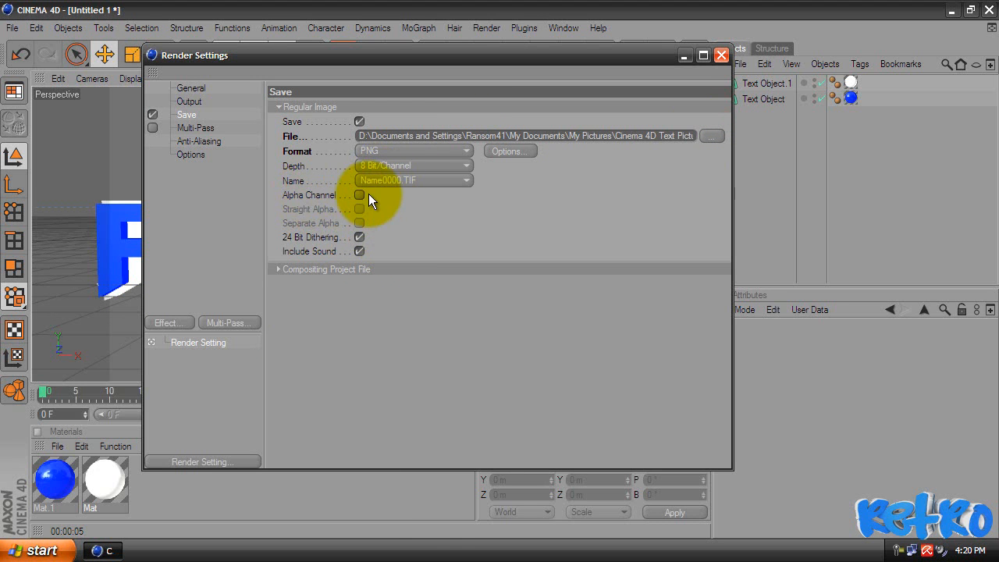
{"action": "left_click", "coordinate": [359, 194]}
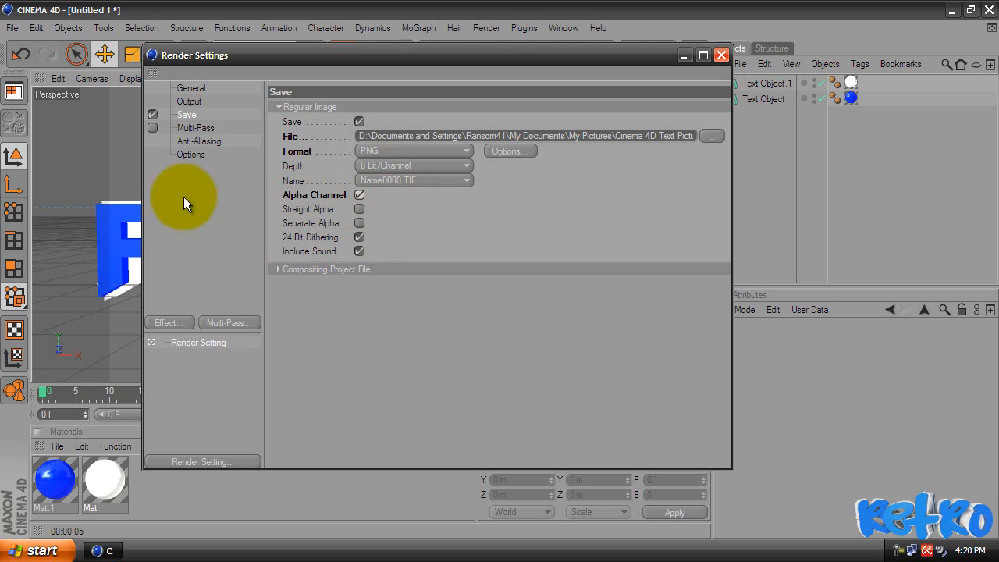
{"action": "mouse_move", "coordinate": [304, 242]}
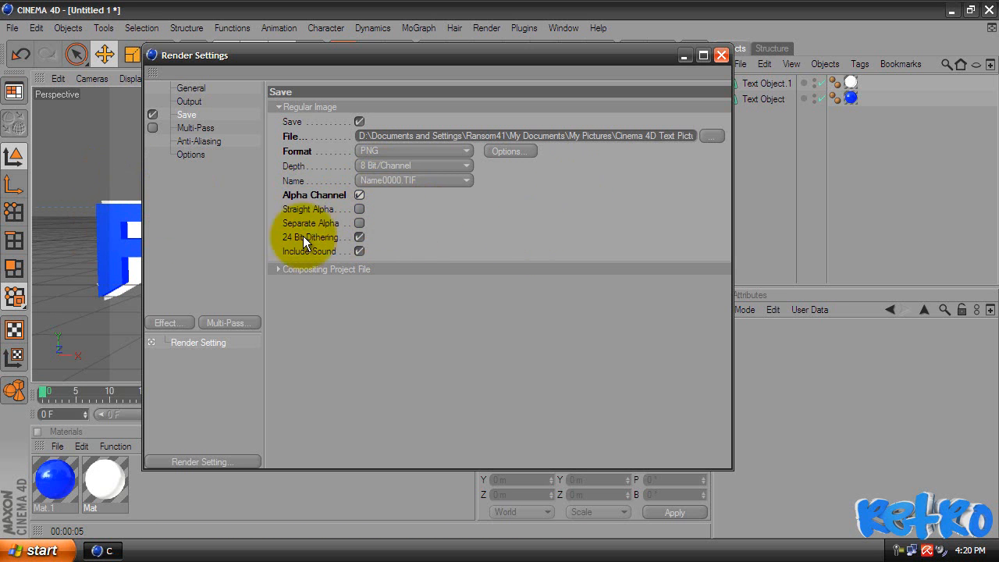
{"action": "mouse_move", "coordinate": [179, 357]}
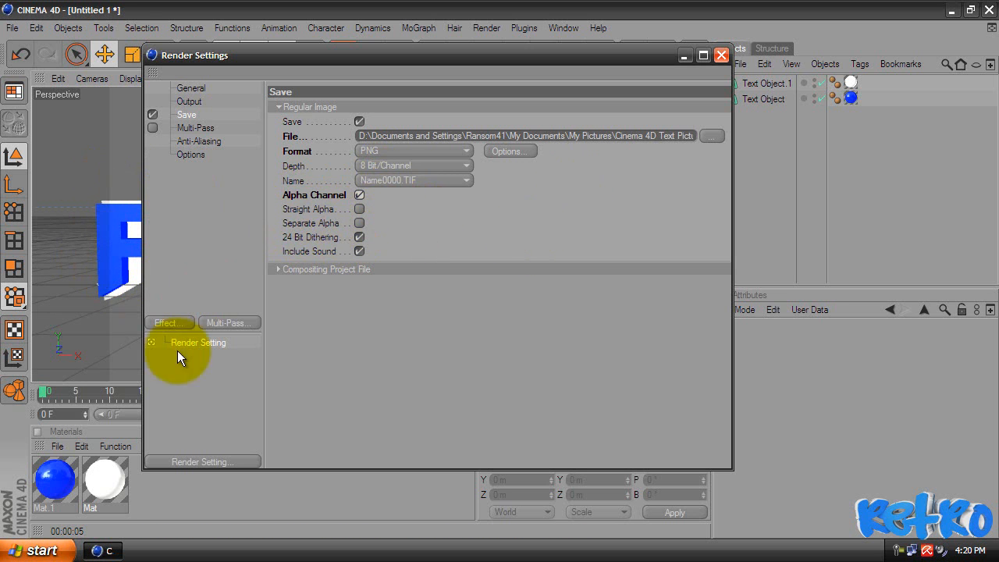
{"action": "mouse_move", "coordinate": [417, 195]}
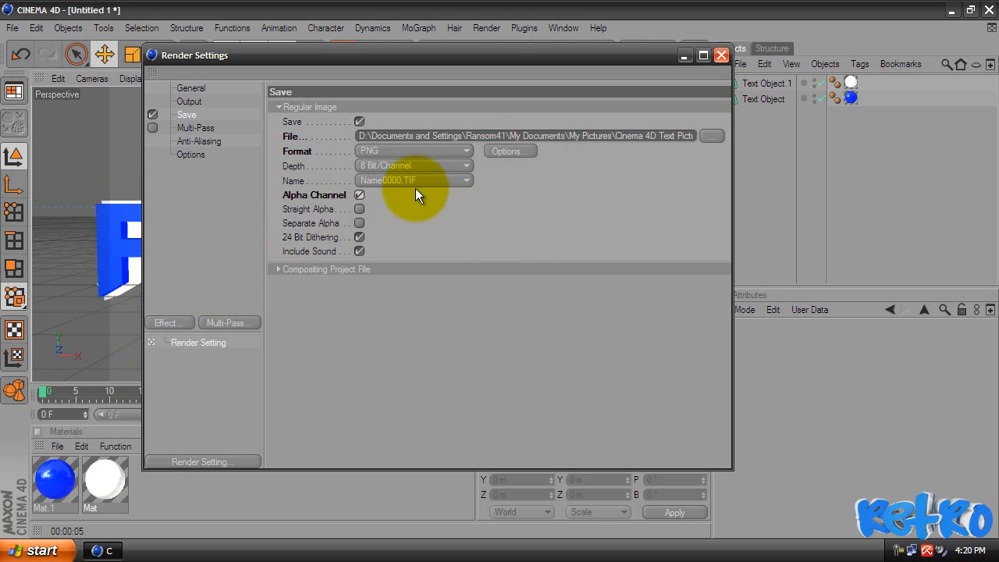
{"action": "left_click", "coordinate": [195, 127]}
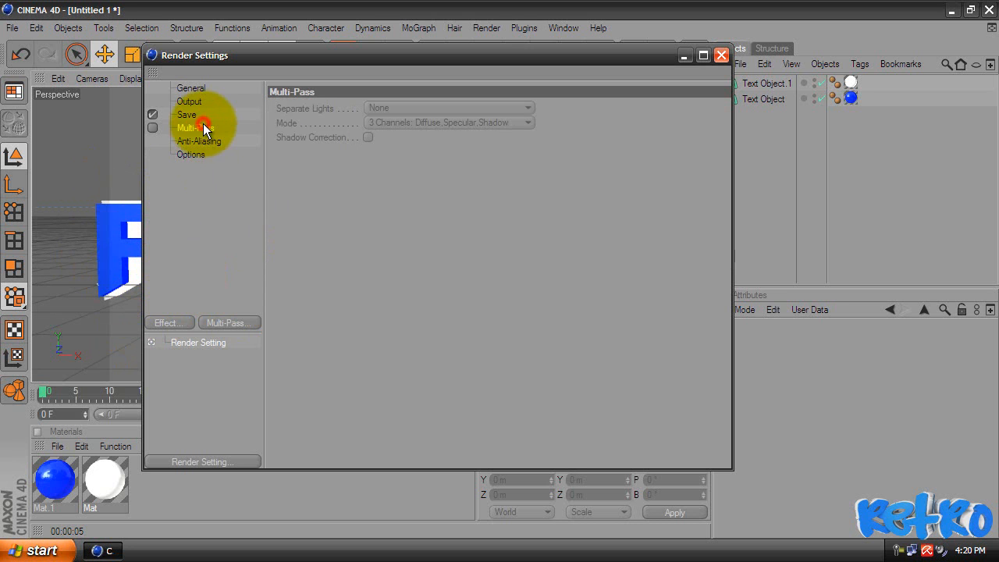
- Set anti-aliasing to Best and add the Ambient Occlusion effect
{"action": "left_click", "coordinate": [199, 141]}
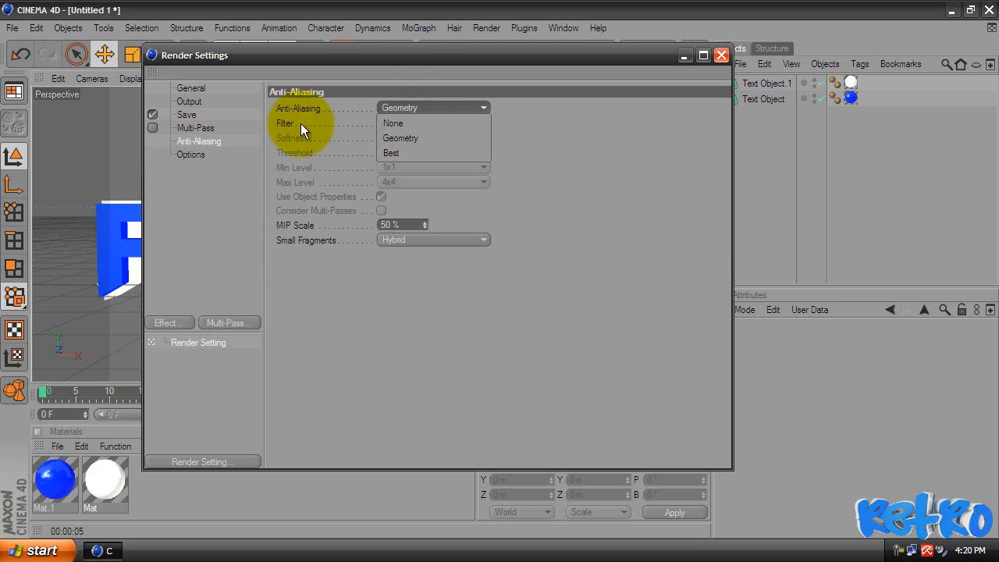
{"action": "left_click", "coordinate": [390, 153]}
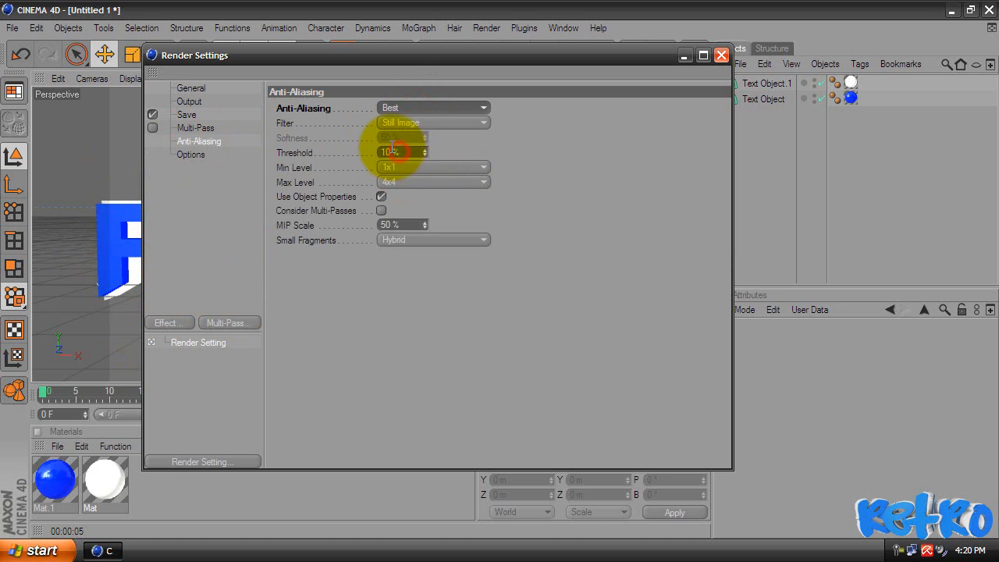
{"action": "left_click", "coordinate": [191, 154]}
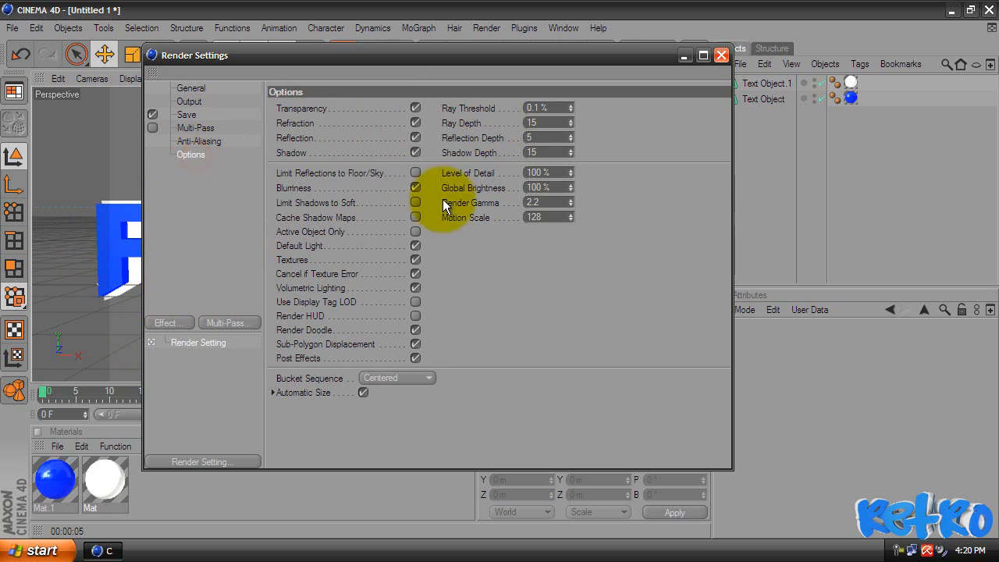
{"action": "mouse_move", "coordinate": [170, 332]}
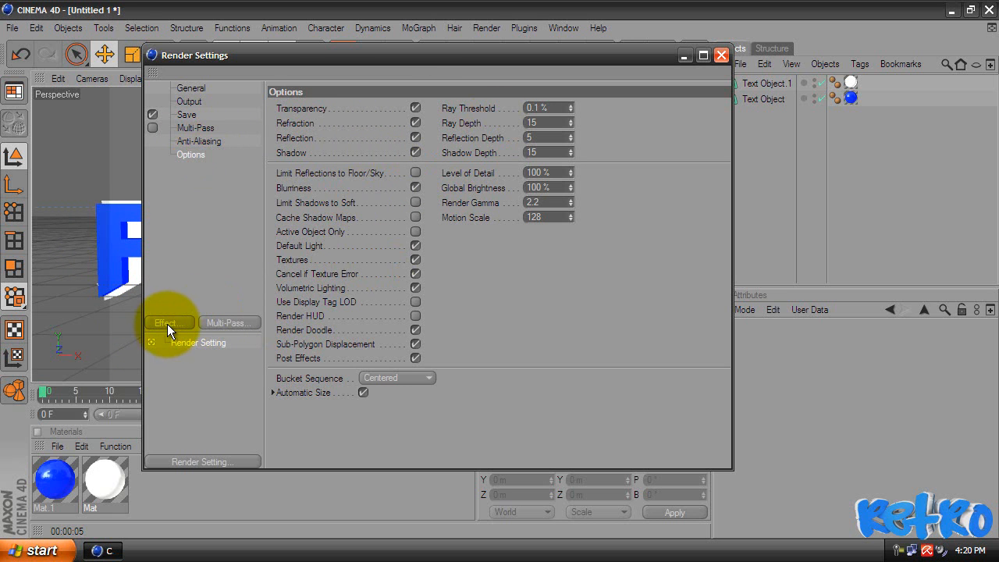
{"action": "left_click", "coordinate": [169, 322]}
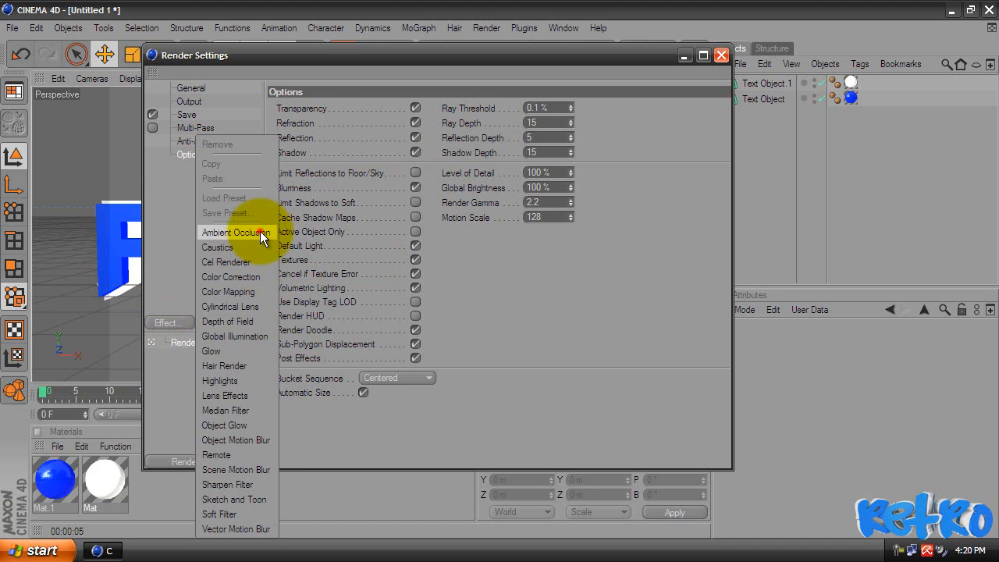
{"action": "left_click", "coordinate": [720, 54]}
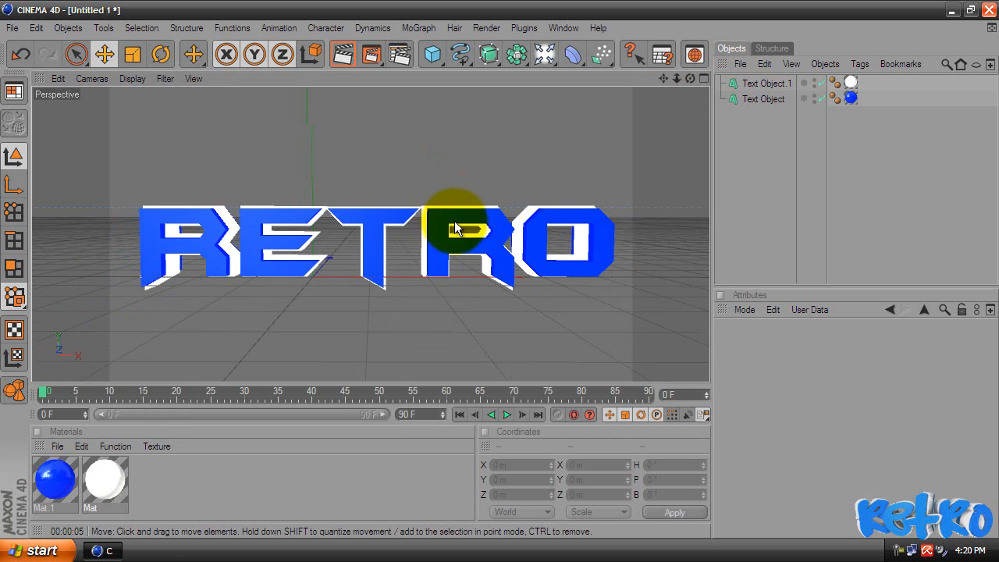
- Orbit to frame the RETRO text and render it to the Picture Viewer
{"action": "left_click_drag", "start_coordinate": [456, 229], "coordinate": [500, 270]}
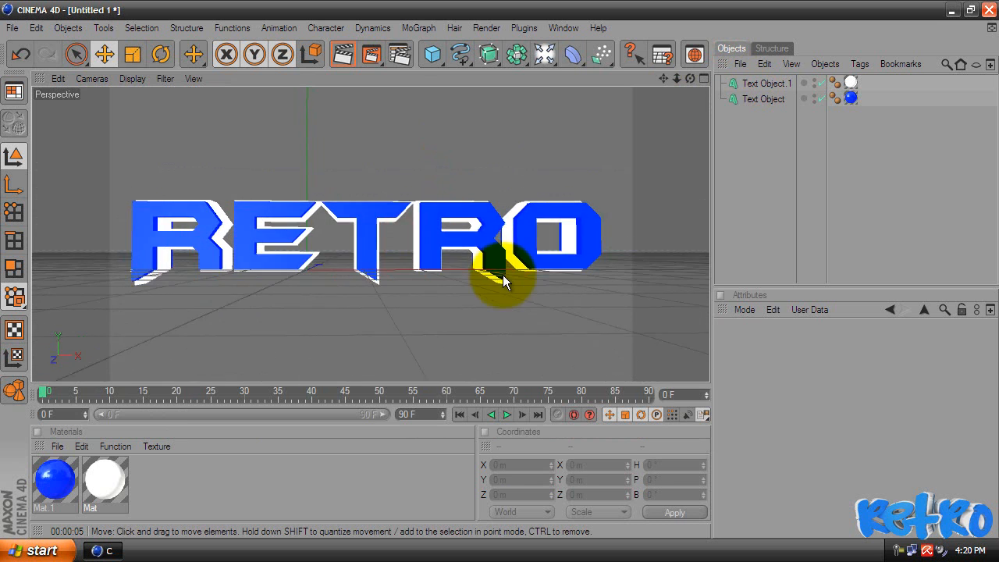
{"action": "left_click_drag", "start_coordinate": [504, 281], "coordinate": [499, 277]}
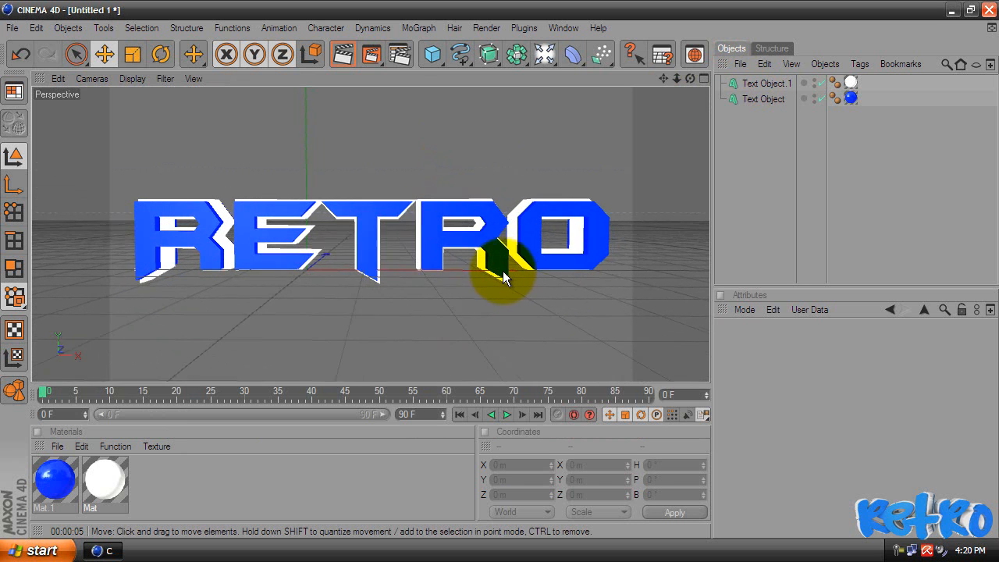
{"action": "left_click_drag", "start_coordinate": [507, 277], "coordinate": [398, 226]}
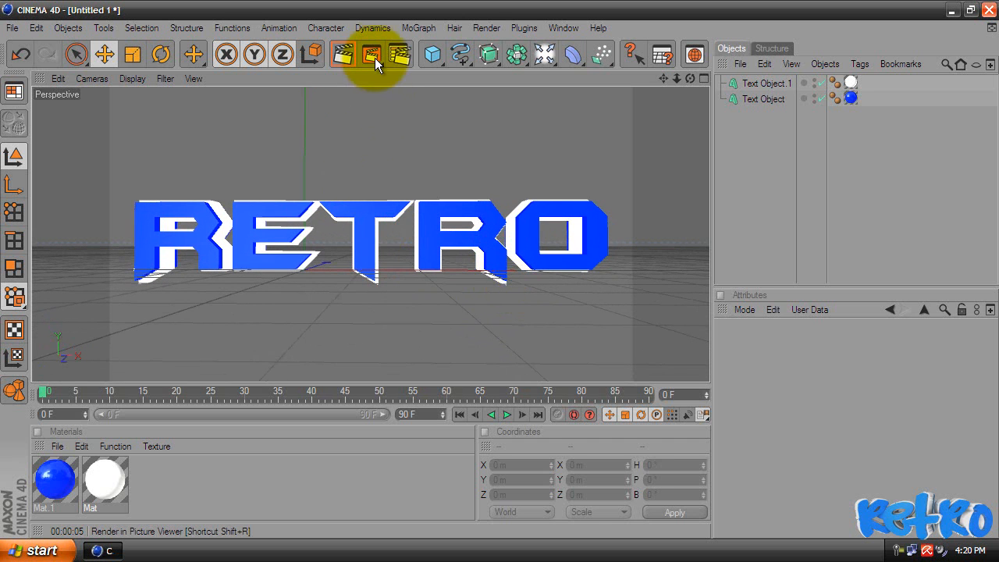
{"action": "left_click", "coordinate": [371, 54]}
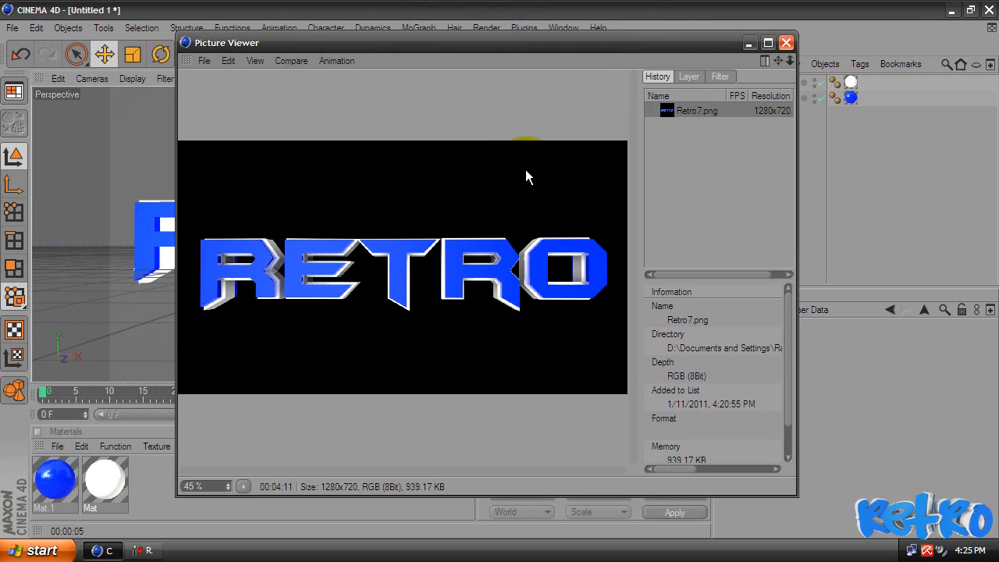
{"action": "mouse_move", "coordinate": [784, 28]}
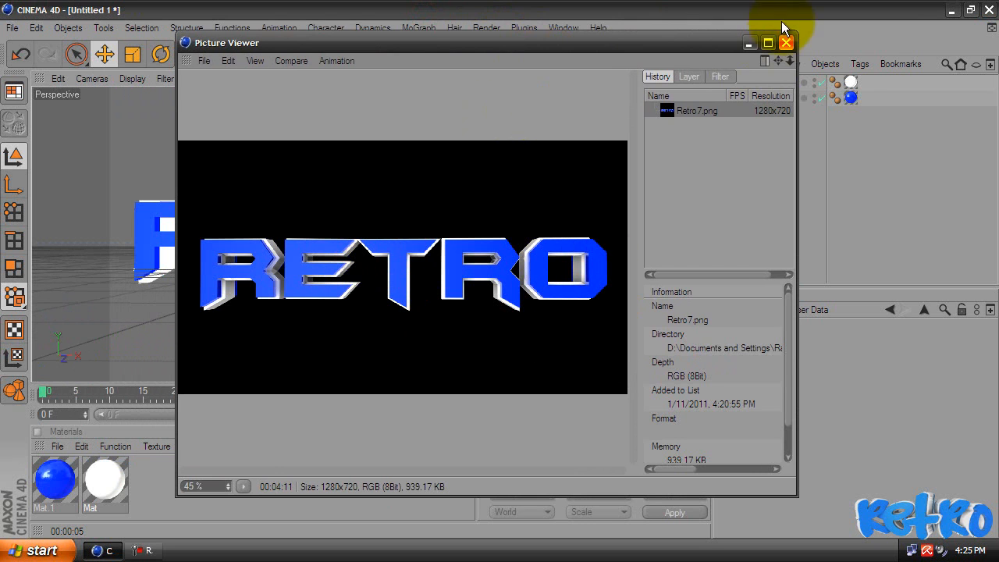
{"action": "mouse_move", "coordinate": [750, 43]}
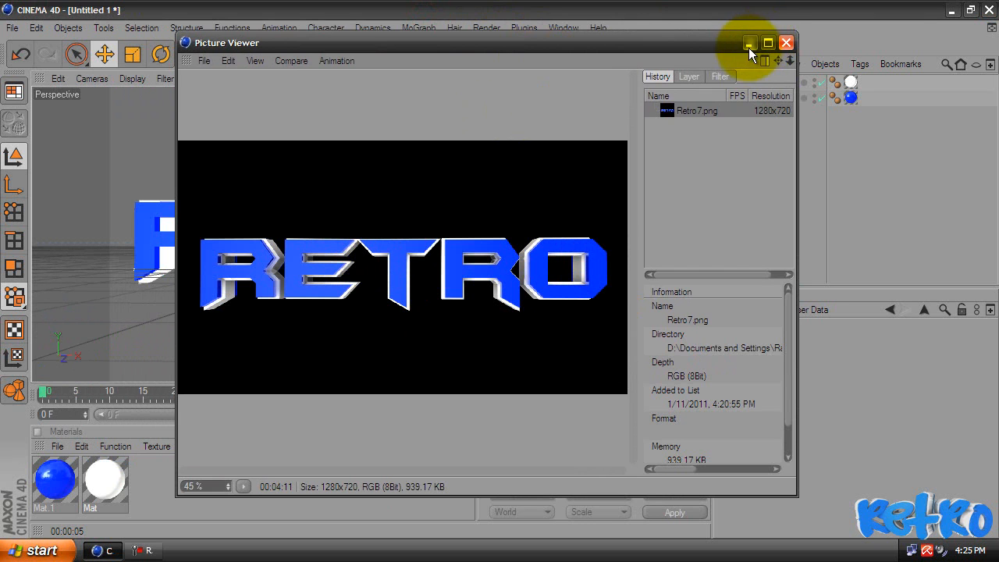
- Minimize the Picture Viewer showing the finished Retro7 render
{"action": "left_click", "coordinate": [767, 43]}
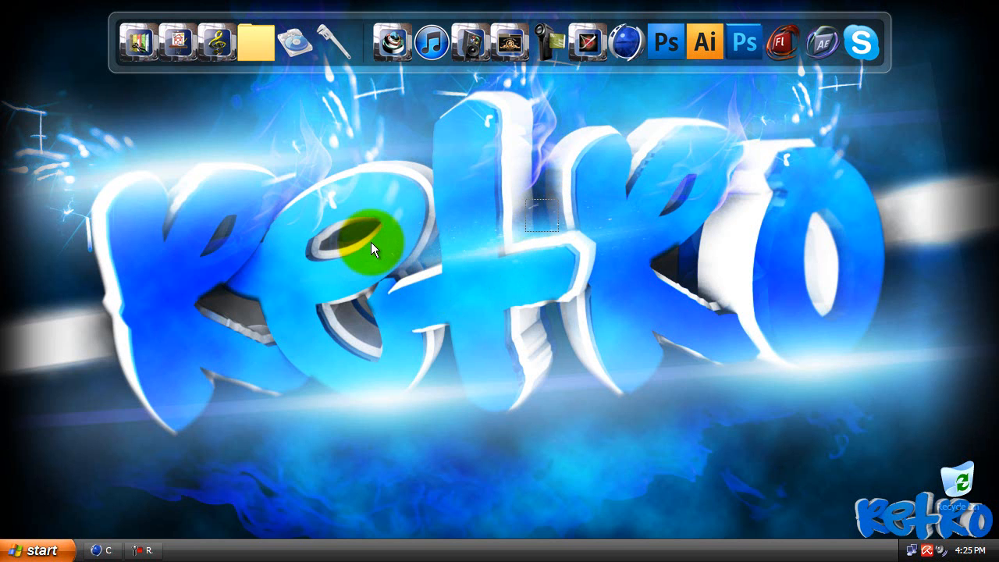
{"action": "mouse_move", "coordinate": [387, 240]}
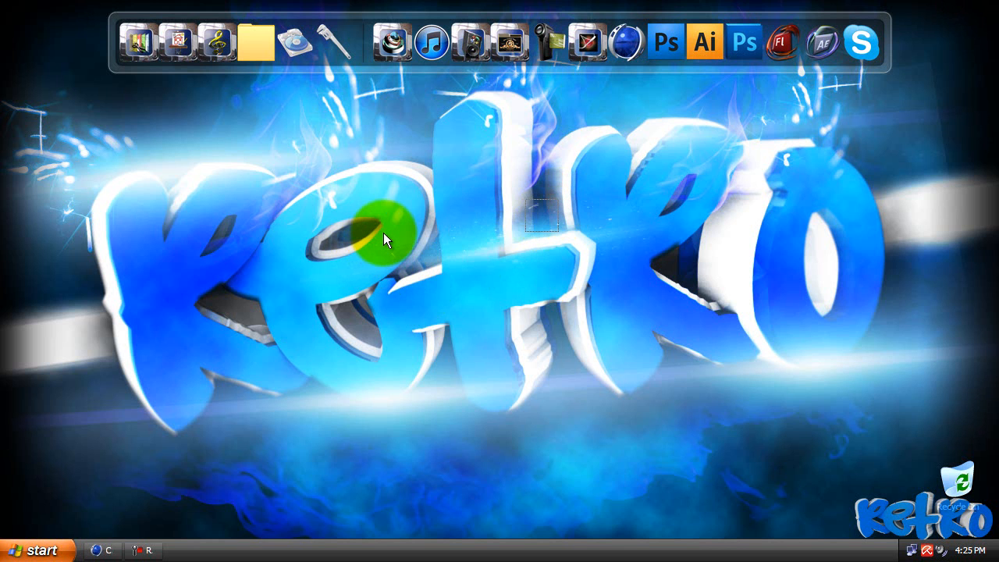
{"action": "mouse_move", "coordinate": [406, 206]}
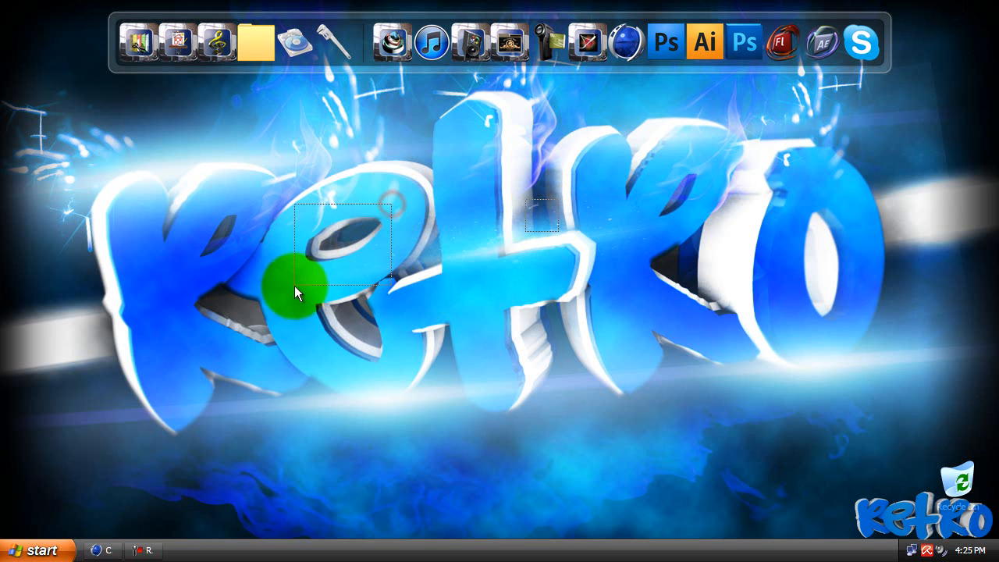
{"action": "left_click", "coordinate": [295, 293]}
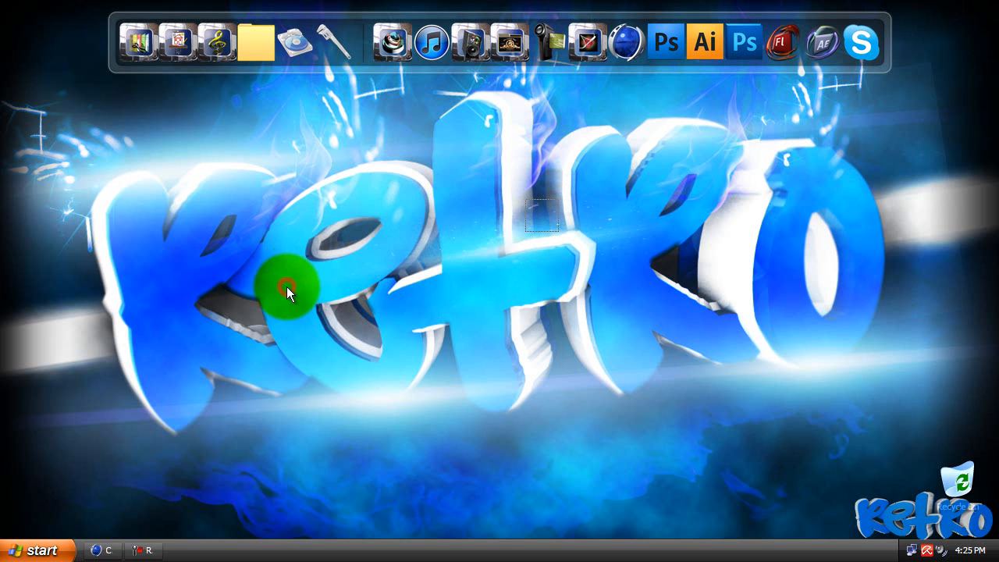